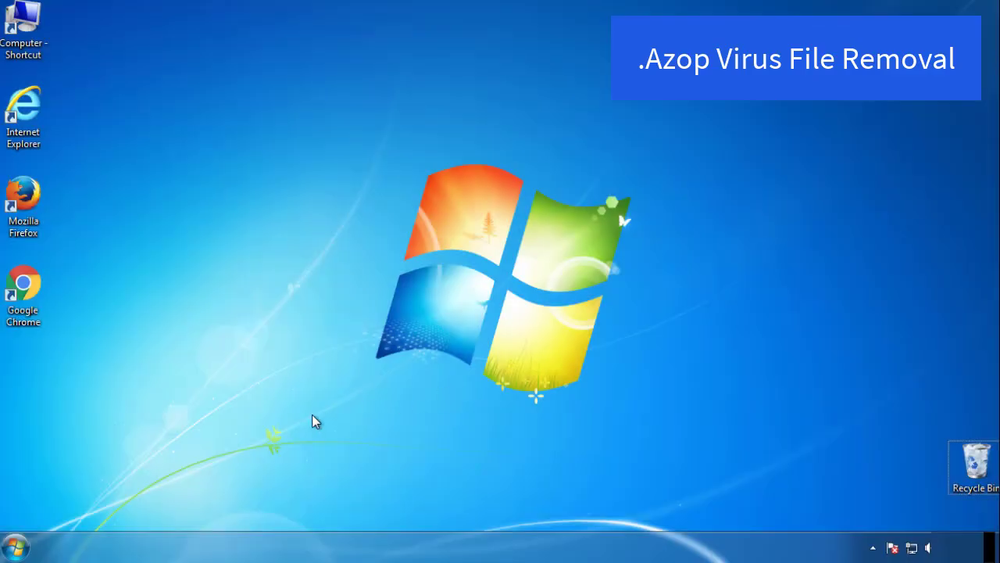
# - Launch System Configuration via the Start menu search for msconfig
pyautogui.click(16, 544)
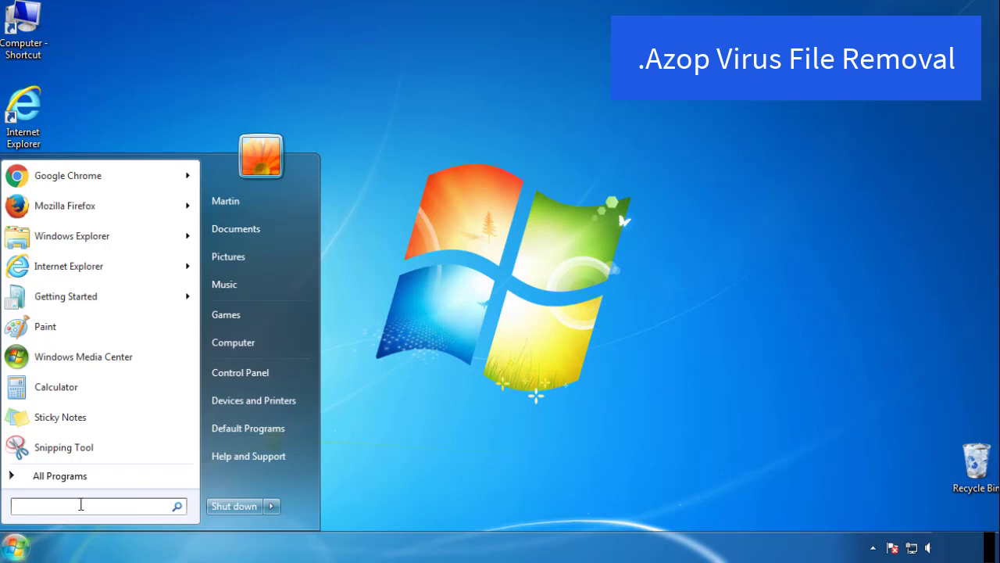
pyautogui.write('mscon')
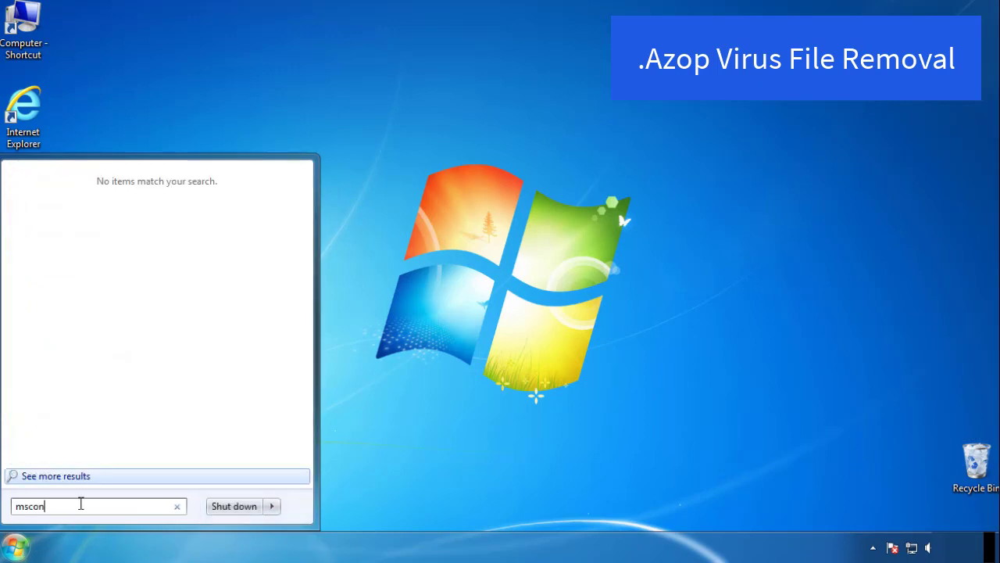
pyautogui.press('enter')
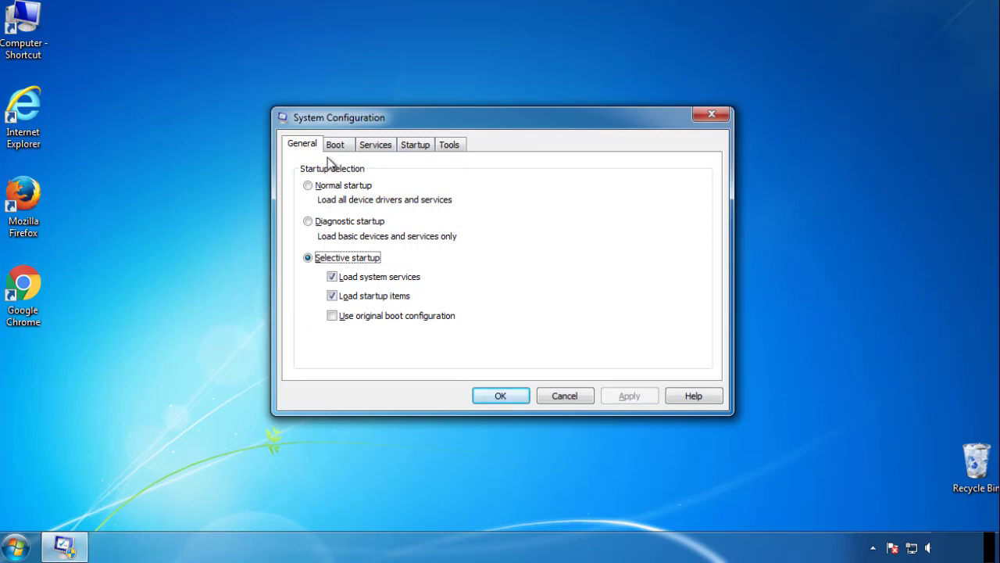
# - Enable Safe boot (Minimal) in the Boot settings and restart the computer
pyautogui.click(334, 143)
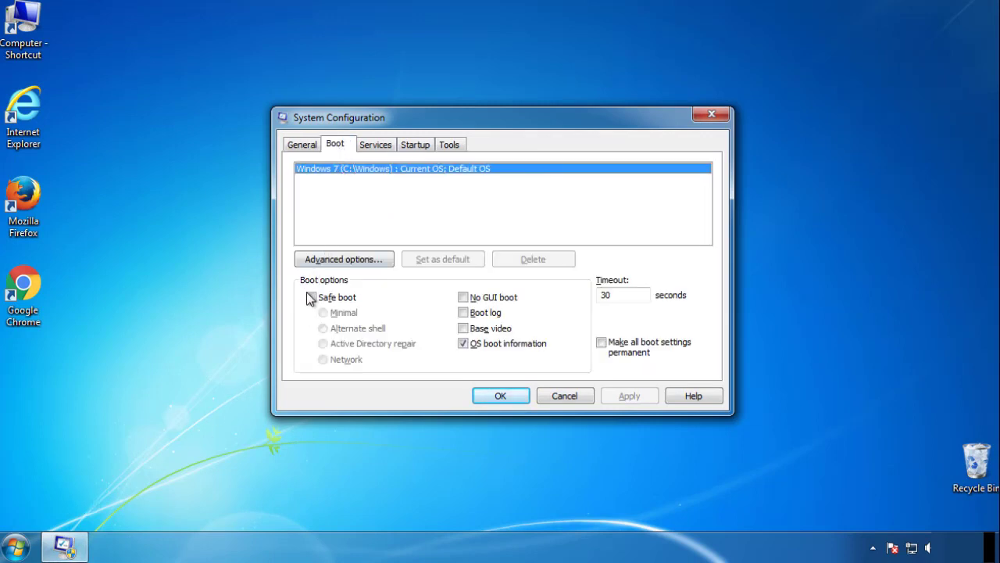
pyautogui.click(311, 297)
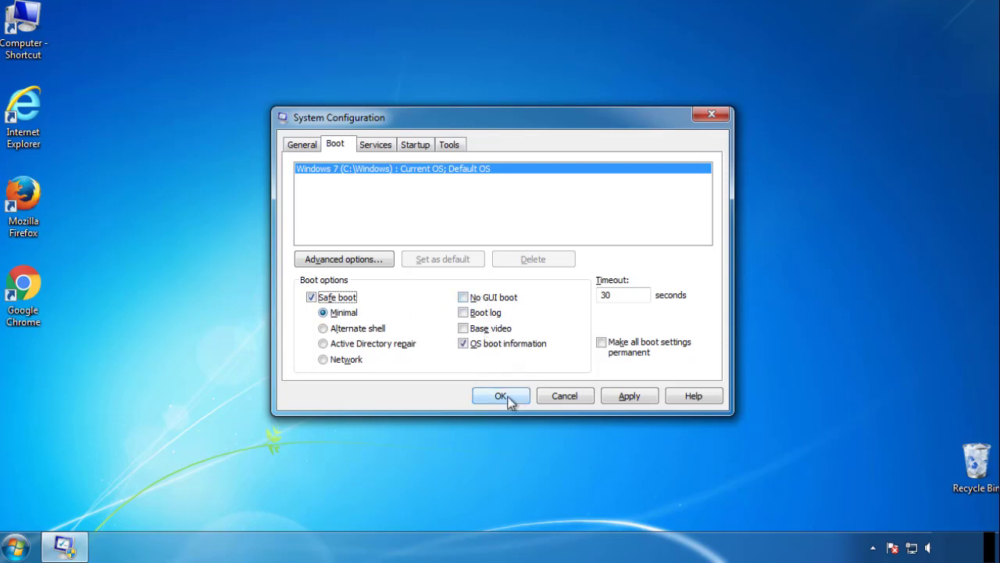
pyautogui.click(500, 396)
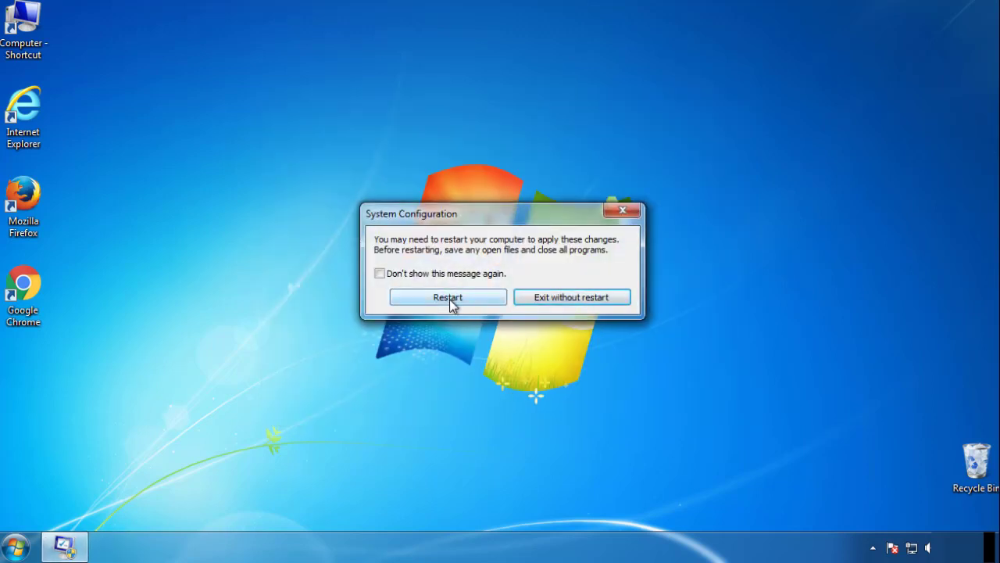
pyautogui.click(447, 297)
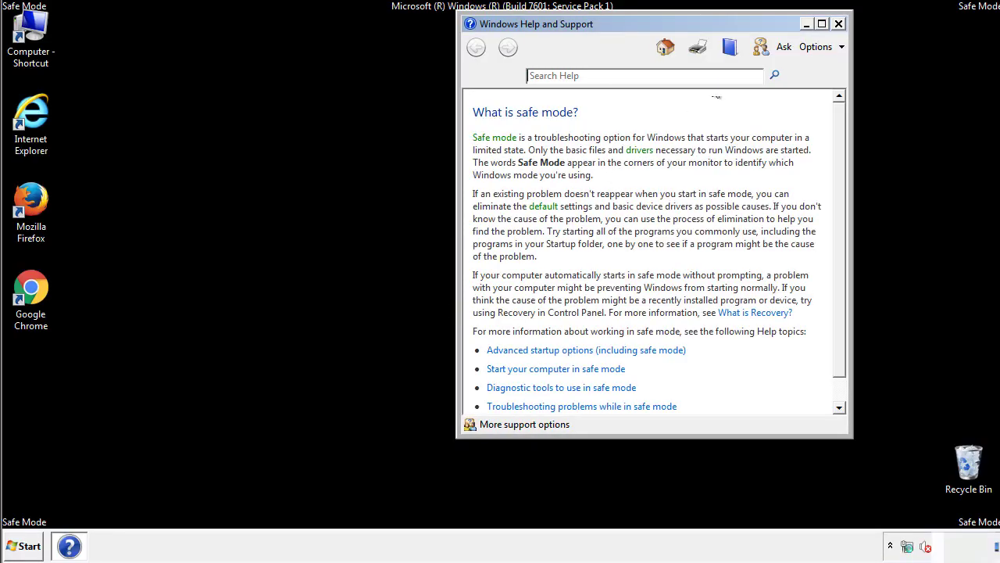
# - Dismiss the Safe Mode help and reach Folder Options in Control Panel
pyautogui.click(838, 23)
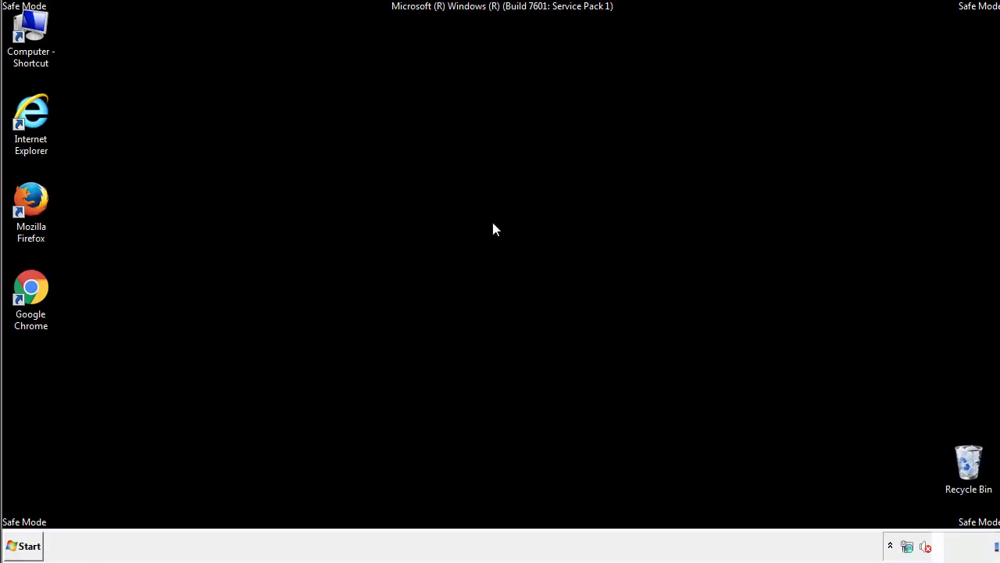
pyautogui.click(22, 545)
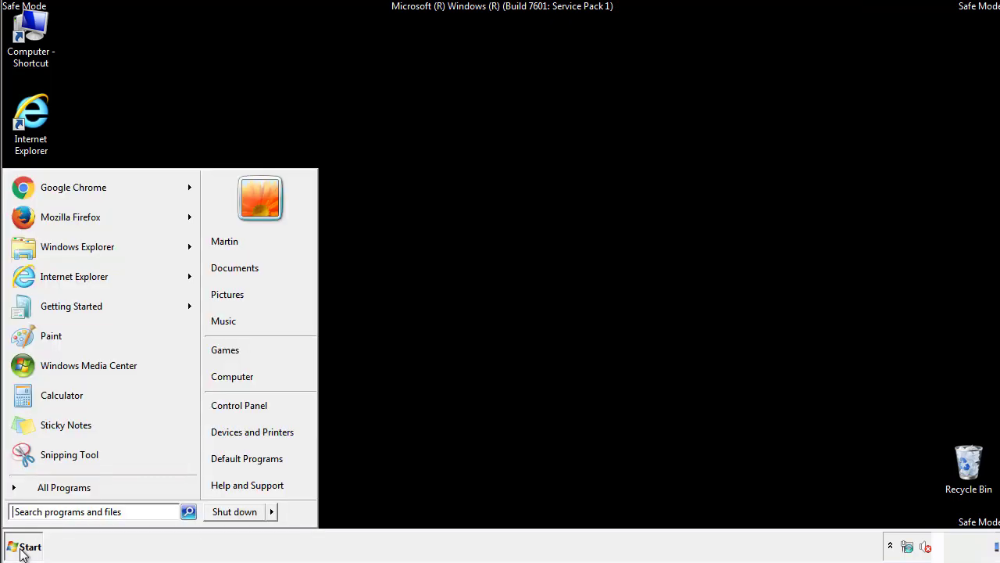
pyautogui.click(23, 548)
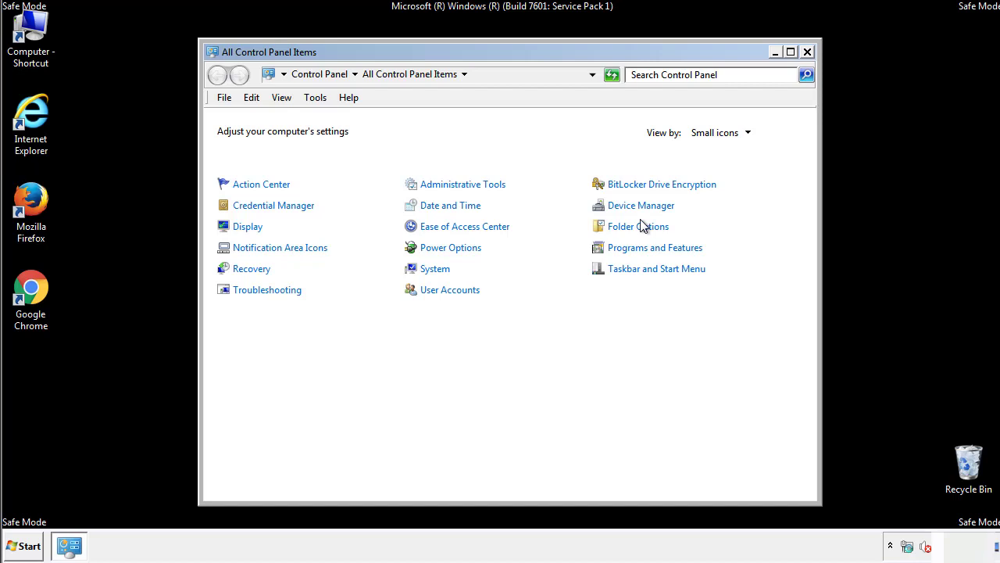
pyautogui.click(638, 225)
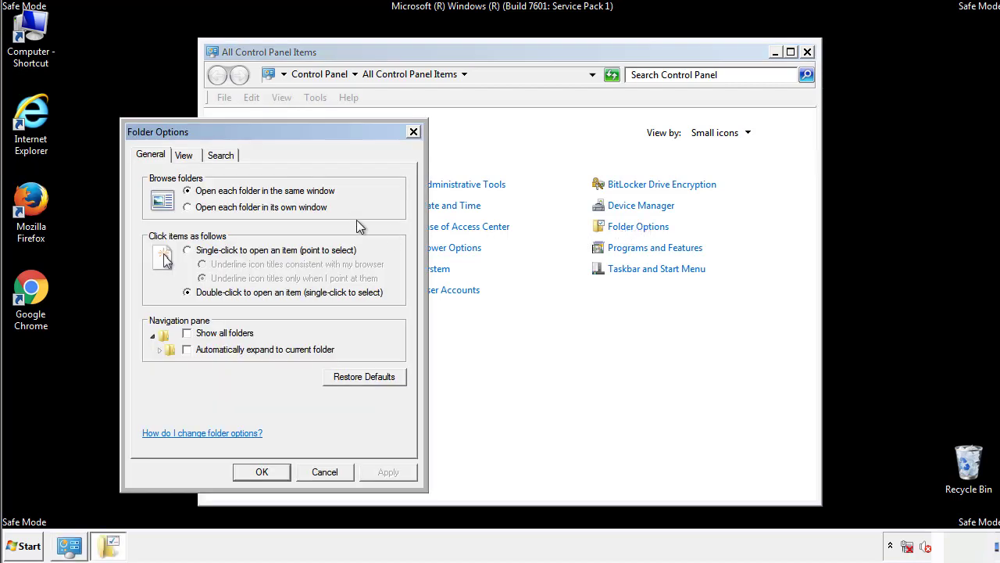
# - Set the View option to show hidden files, folders and drives and confirm
pyautogui.click(184, 155)
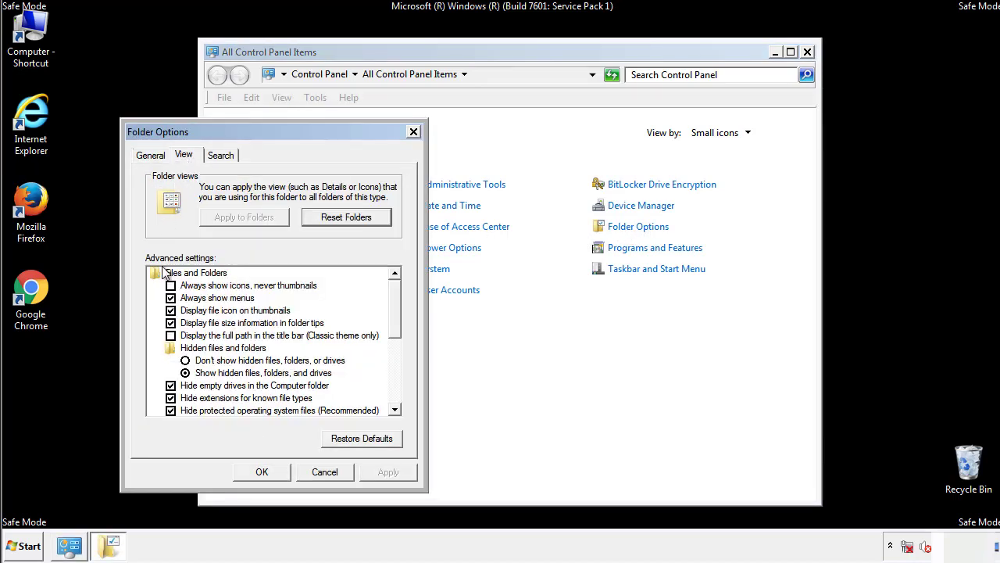
pyautogui.click(186, 372)
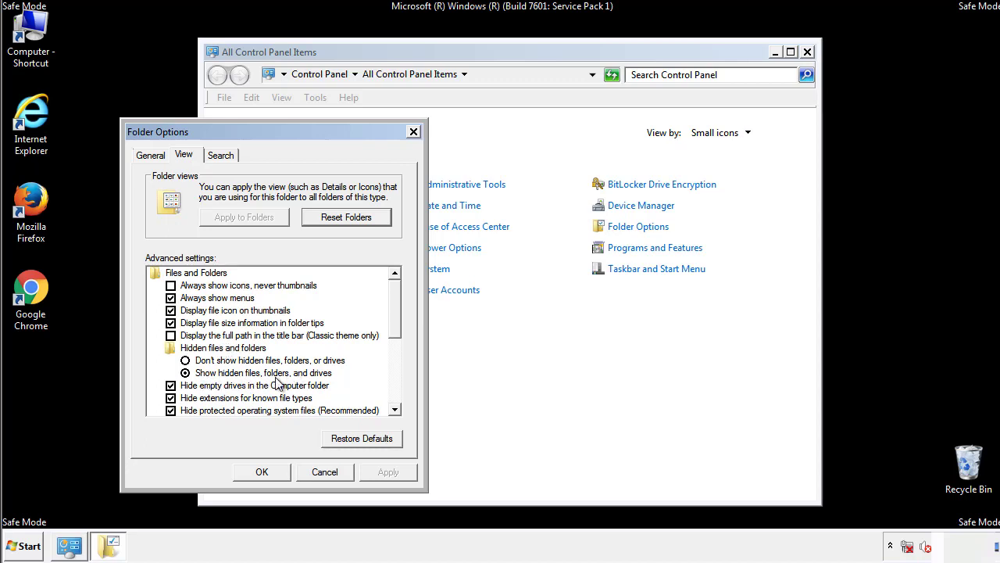
pyautogui.click(262, 472)
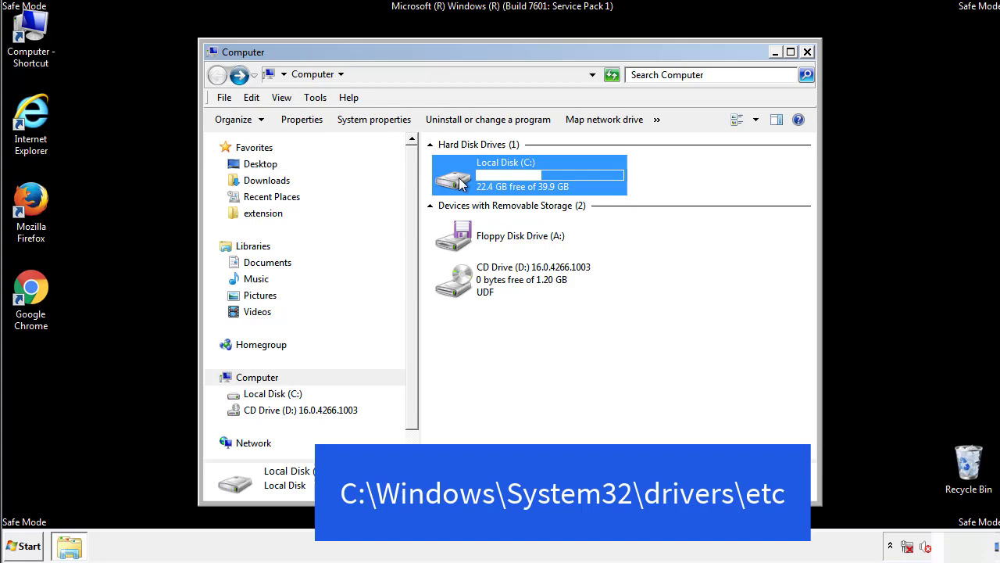
# - Browse from the C: drive down through Windows\System32\drivers into the etc folder
pyautogui.doubleClick(506, 173)
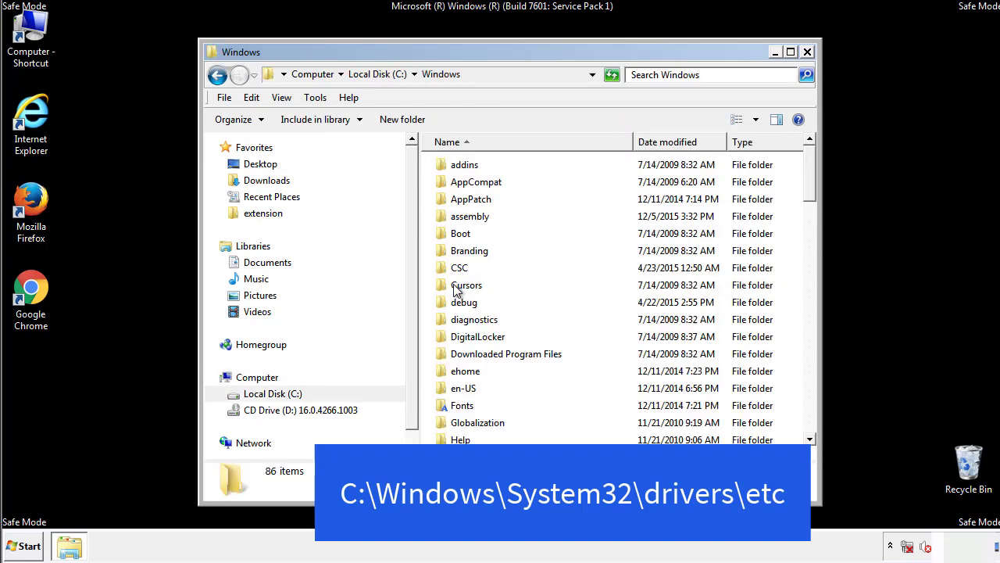
pyautogui.scroll(-3)
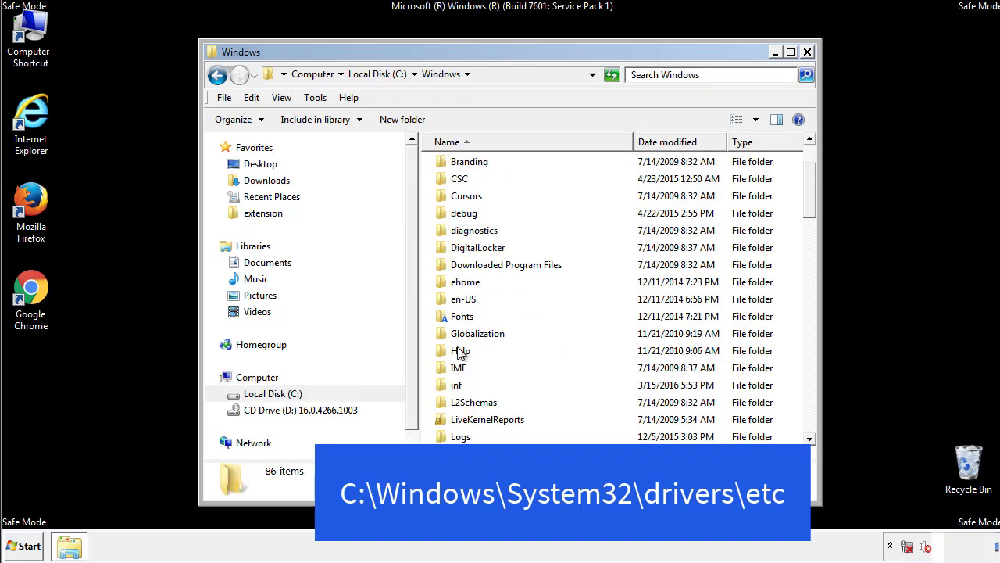
pyautogui.scroll(-3)
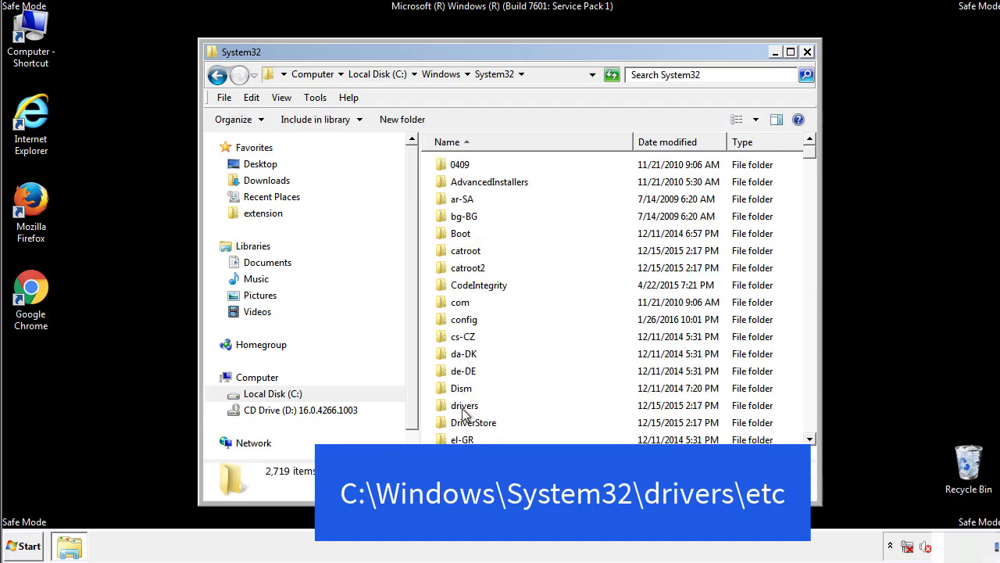
pyautogui.doubleClick(466, 405)
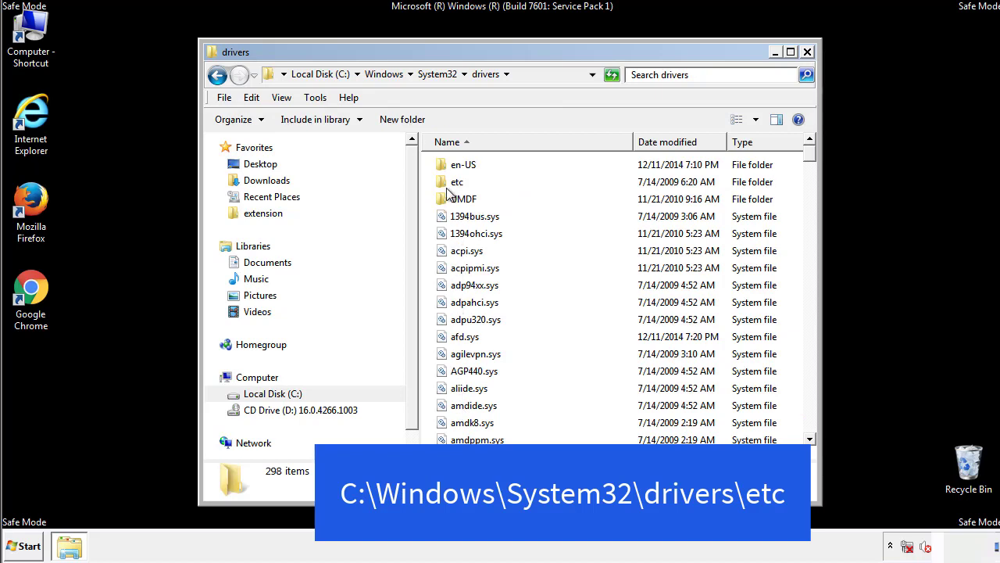
pyautogui.doubleClick(457, 181)
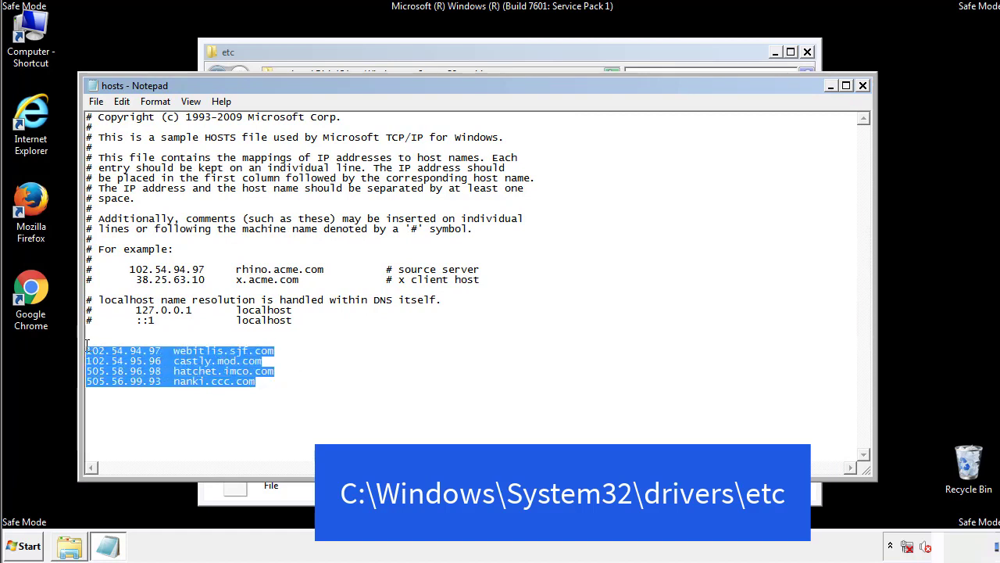
# - Delete the four injected IP lines from the hosts file and close Notepad
pyautogui.press('Delete')
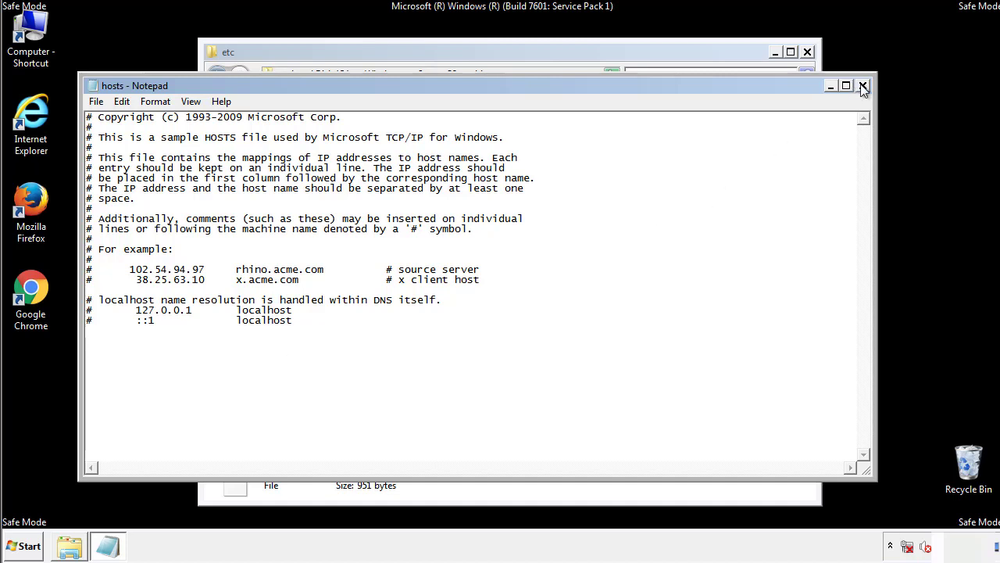
pyautogui.click(863, 84)
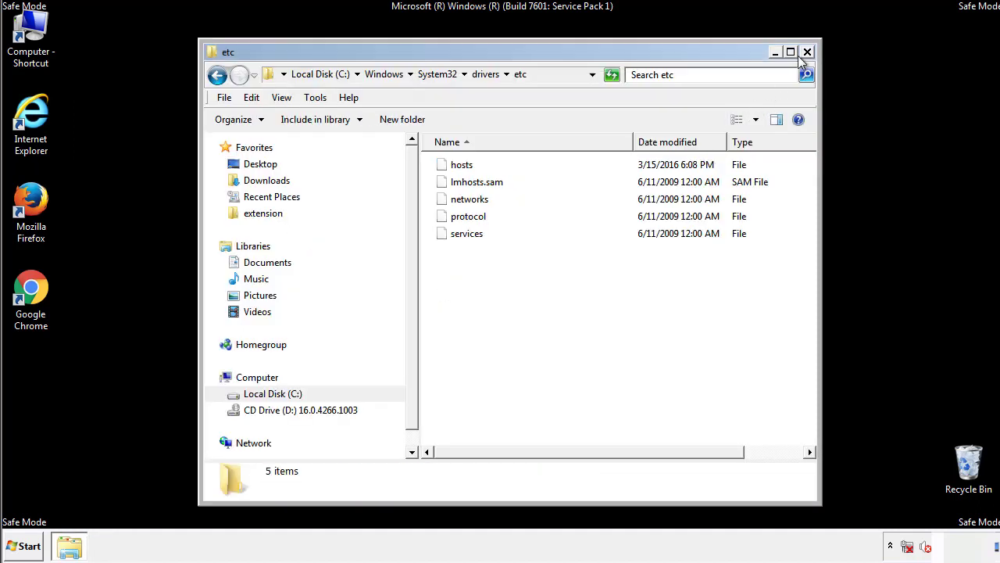
# - Explore the Start Menu Startup folder from All Programs
pyautogui.click(807, 51)
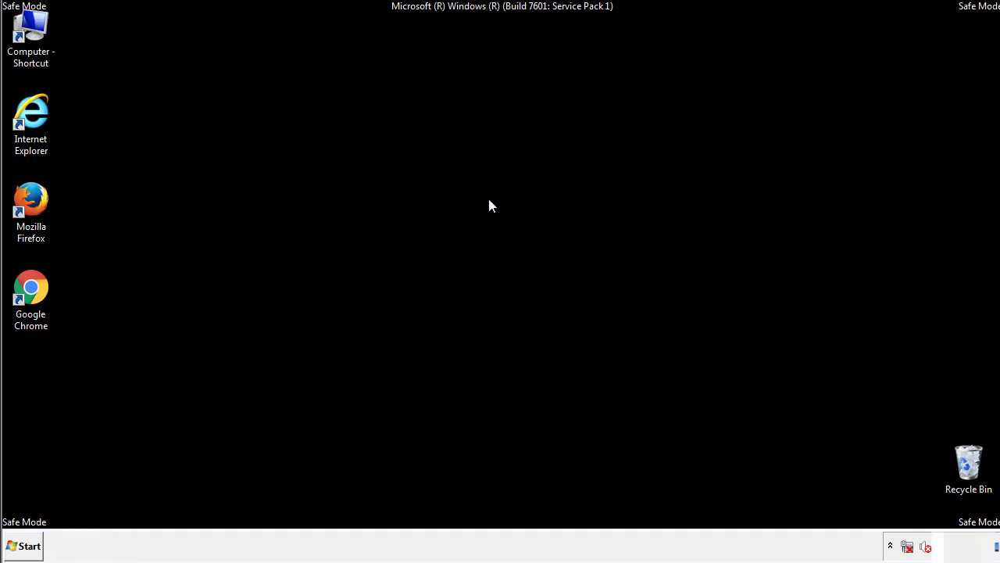
pyautogui.click(22, 546)
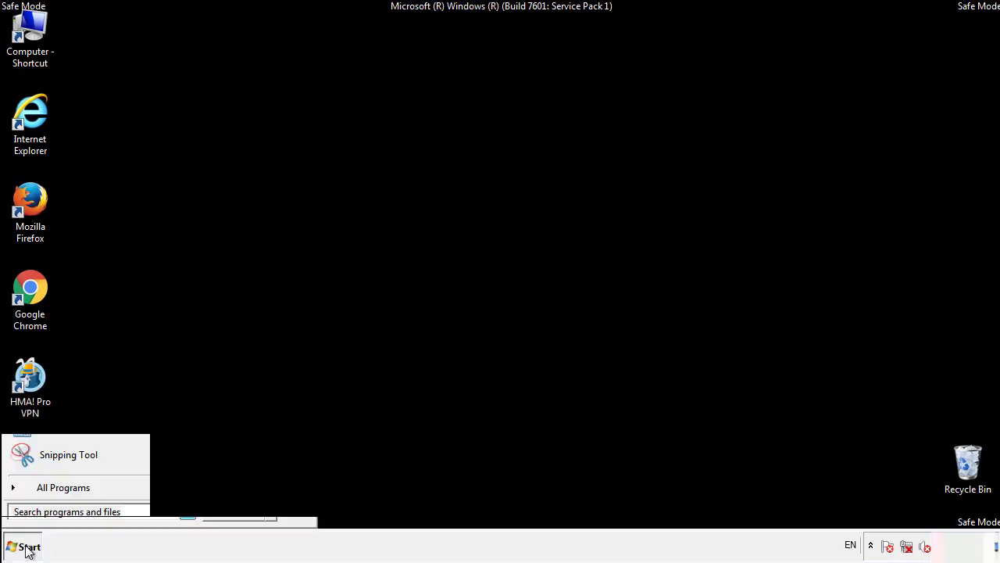
pyautogui.click(63, 488)
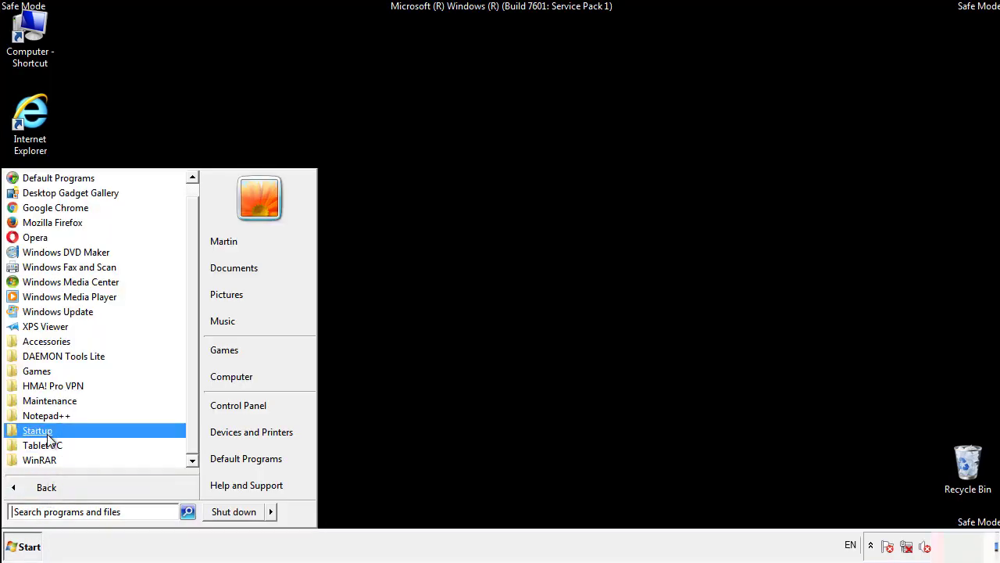
pyautogui.rightClick(38, 429)
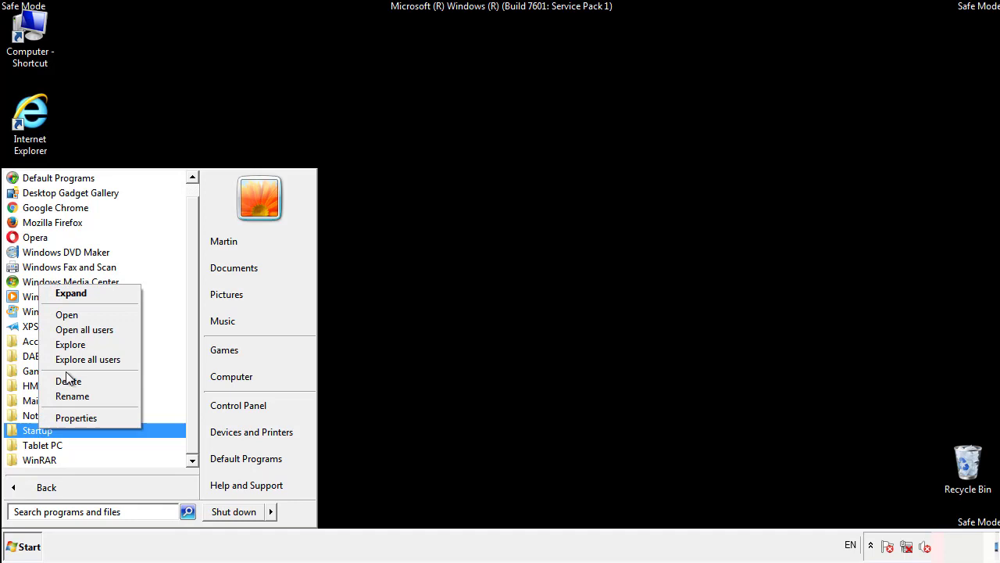
pyautogui.click(65, 314)
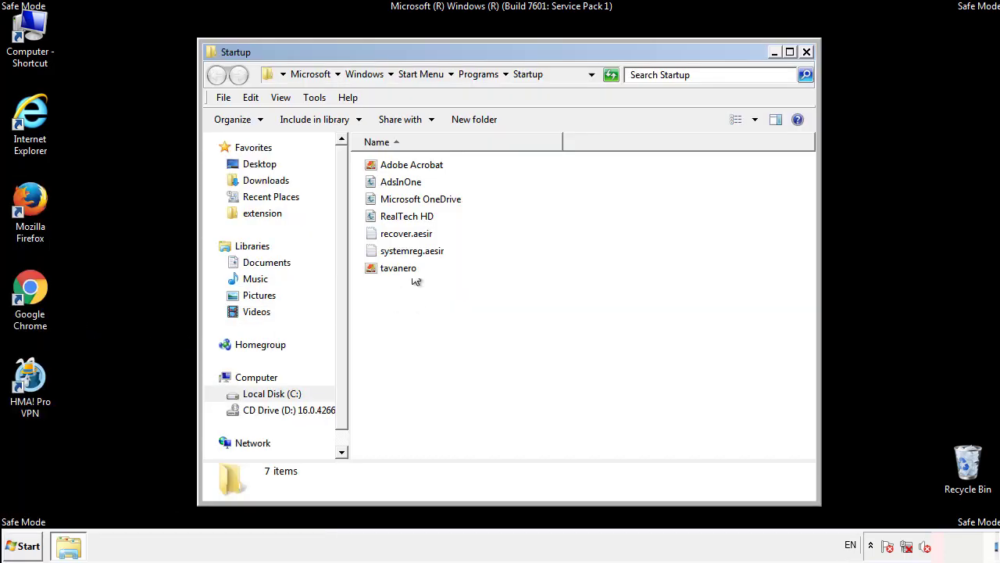
# - Delete AdsInOne, recover.aesir, systemreg.aesir and tavanero to the Recycle Bin and close the folder
pyautogui.click(400, 181)
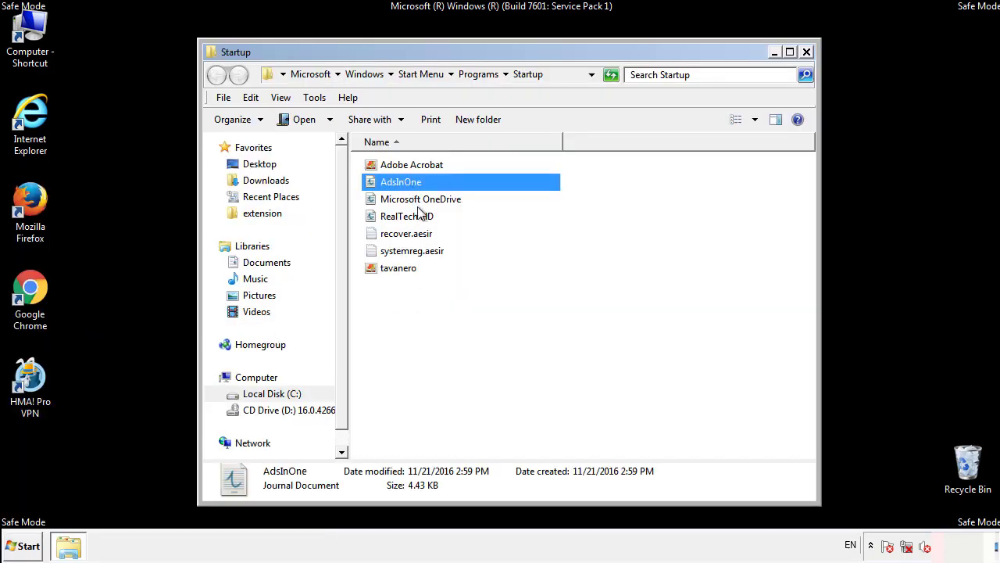
pyautogui.click(412, 250)
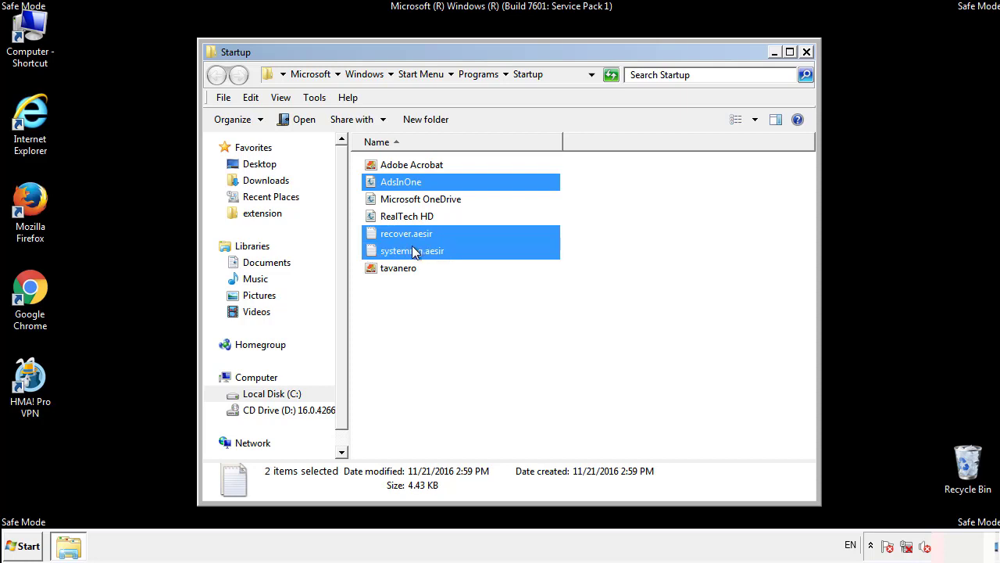
pyautogui.rightClick(398, 267)
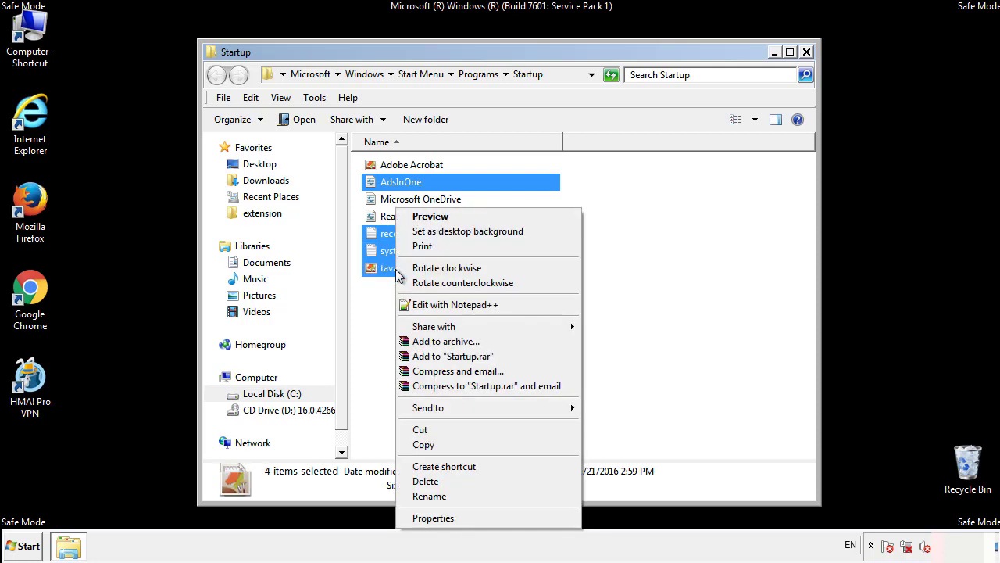
pyautogui.click(425, 481)
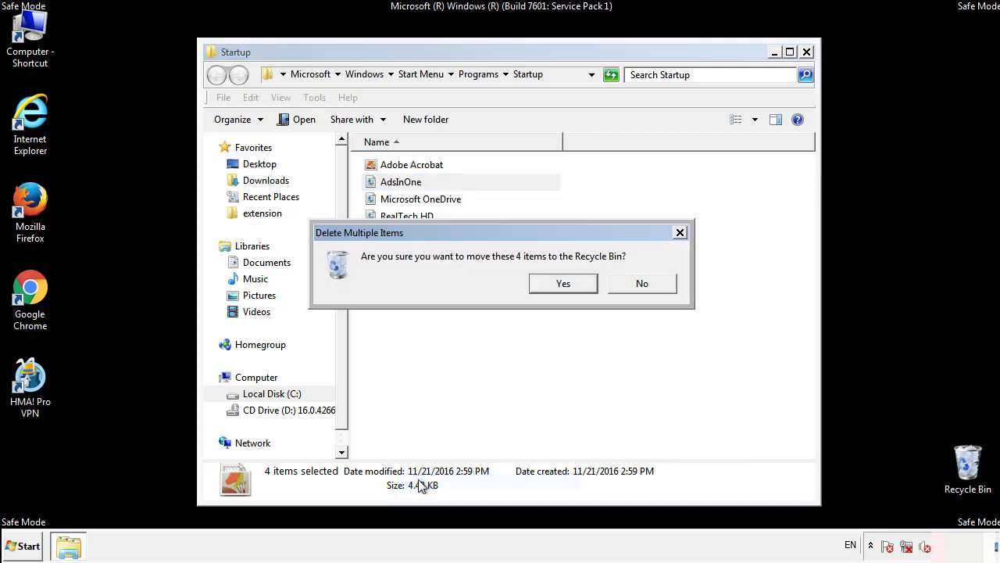
pyautogui.click(563, 283)
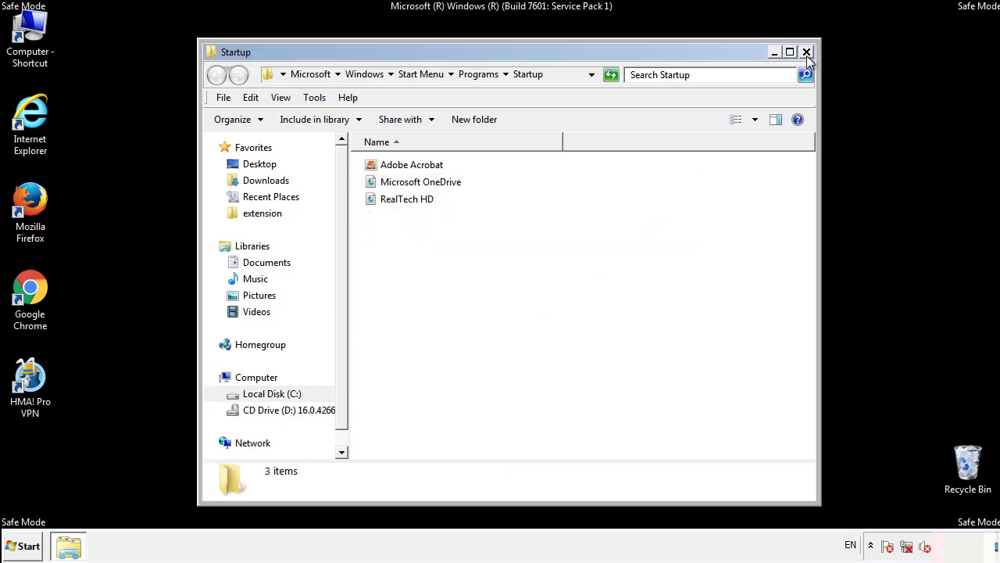
pyautogui.click(806, 52)
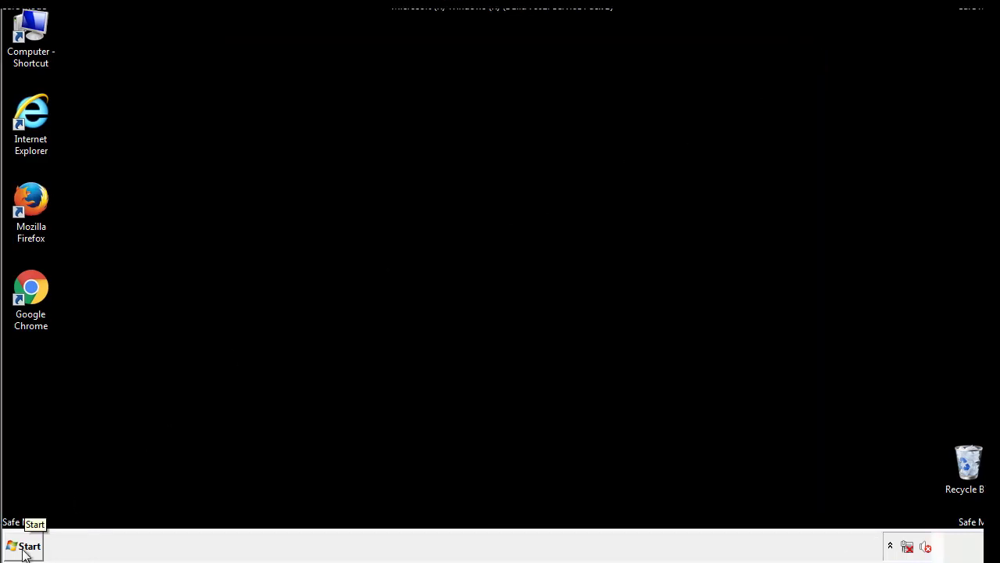
# - Launch regedit from Start search and expand HKEY_LOCAL_MACHINE\SOFTWARE
pyautogui.click(24, 545)
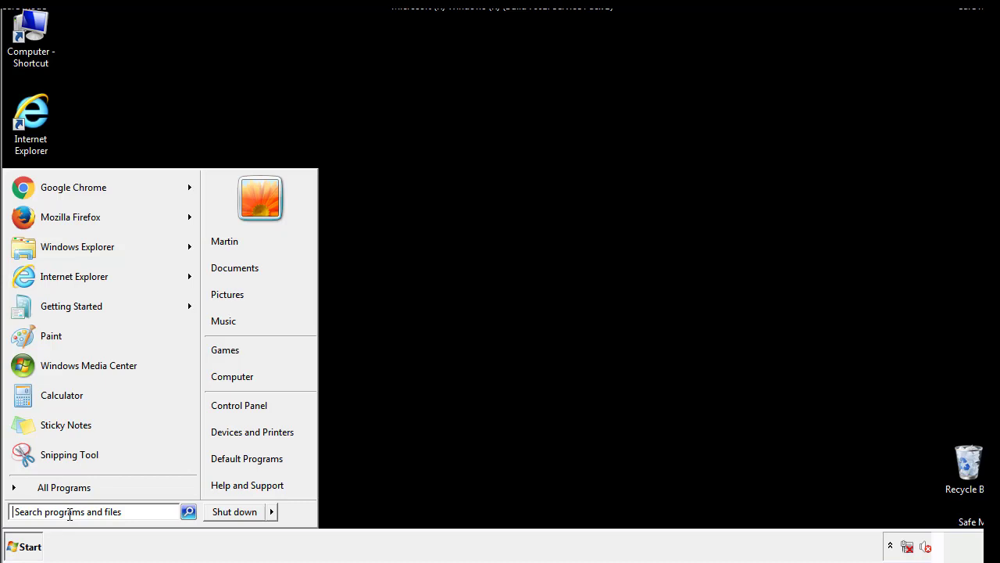
pyautogui.write('reged')
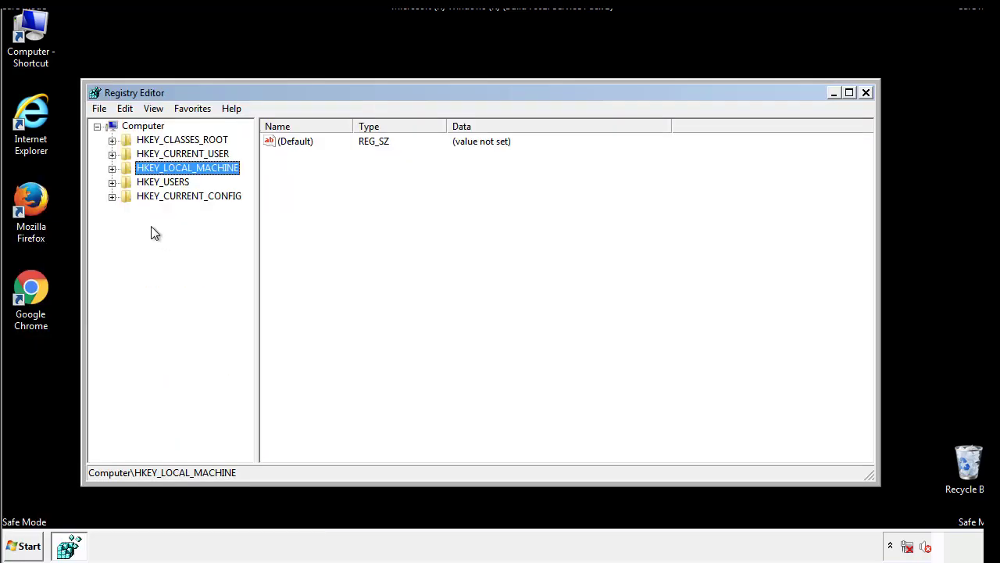
pyautogui.click(112, 167)
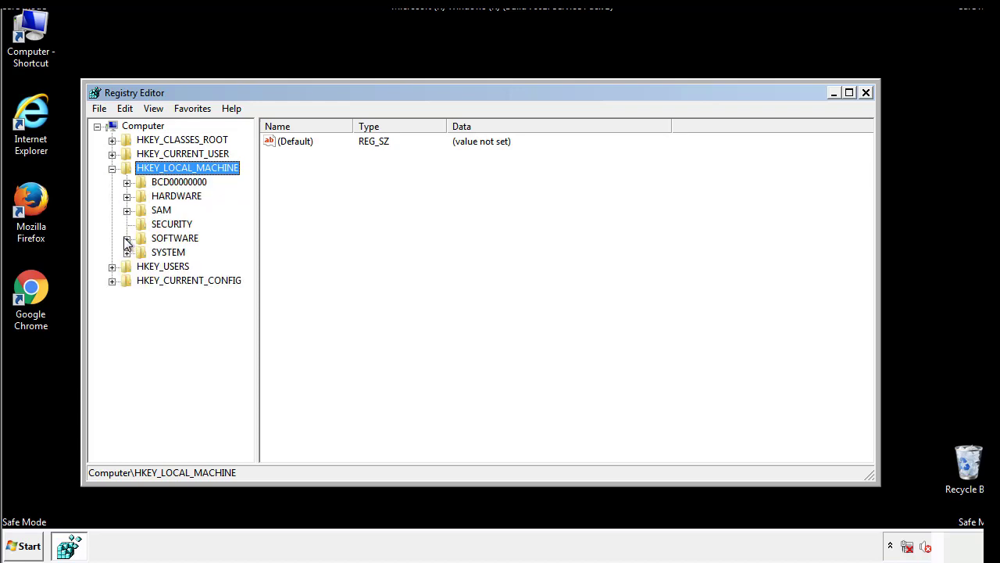
pyautogui.click(129, 238)
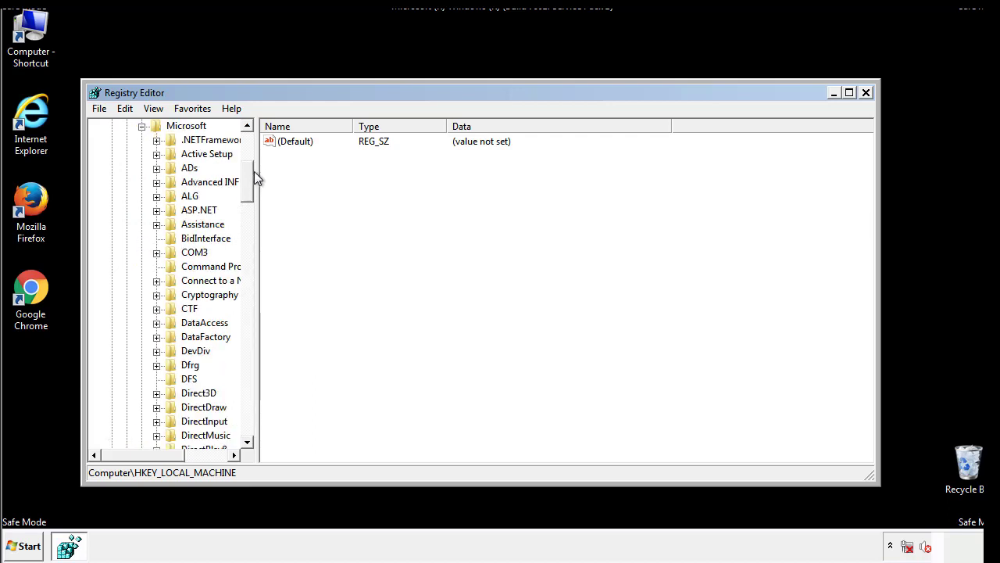
# - Expand Microsoft\Windows\CurrentVersion to reveal the Run and RunOnce keys
pyautogui.scroll(-3)
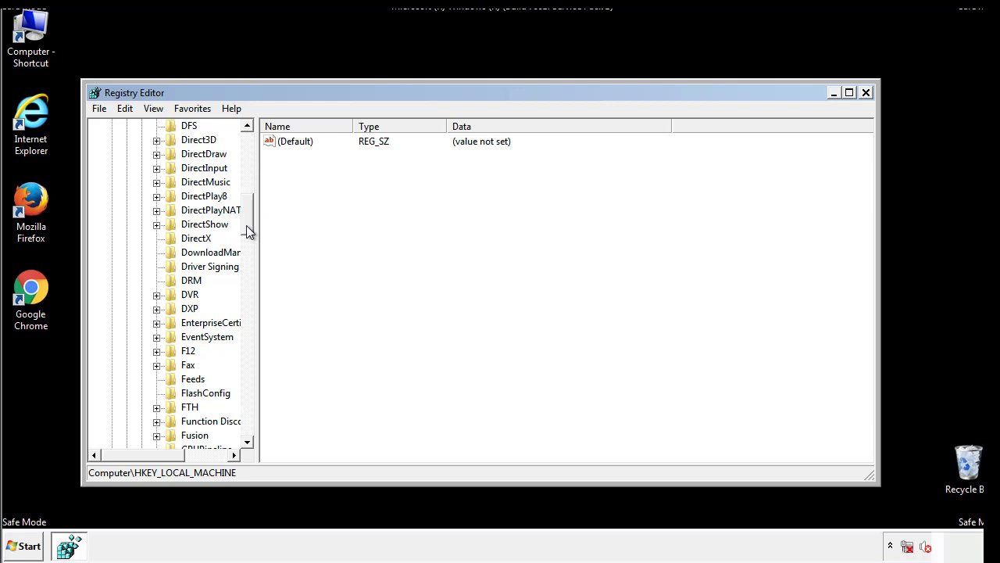
pyautogui.scroll(-3)
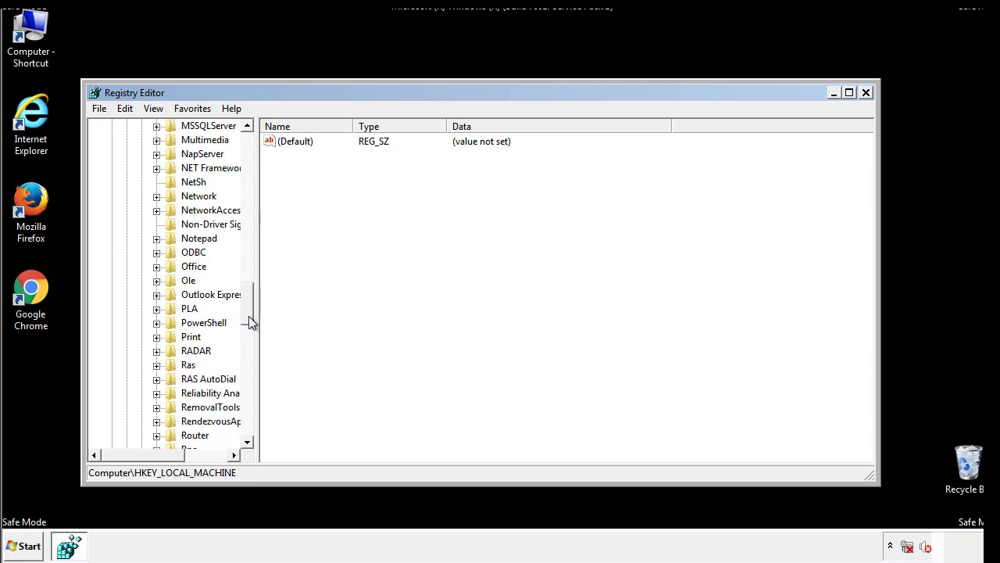
pyautogui.scroll(-3)
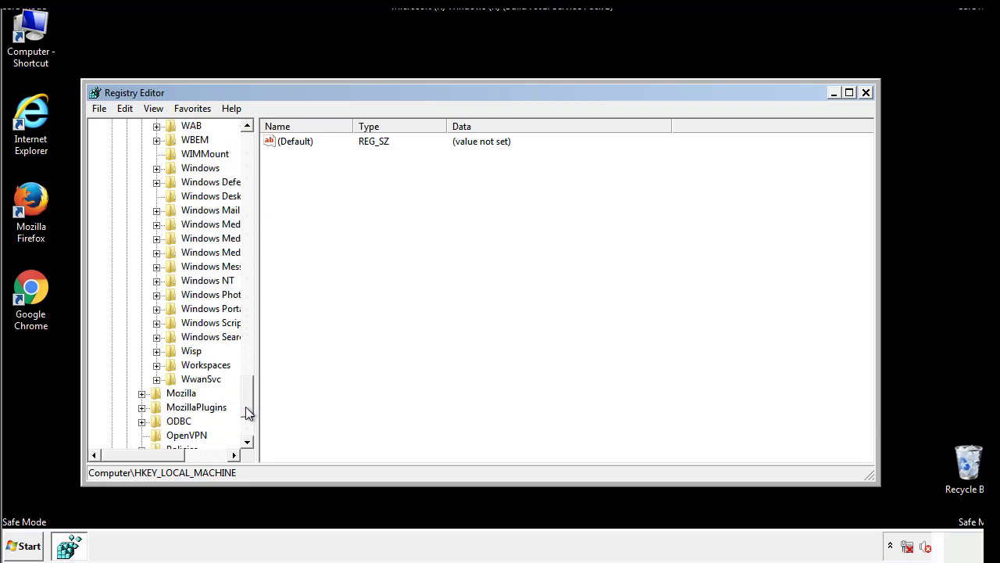
pyautogui.click(156, 237)
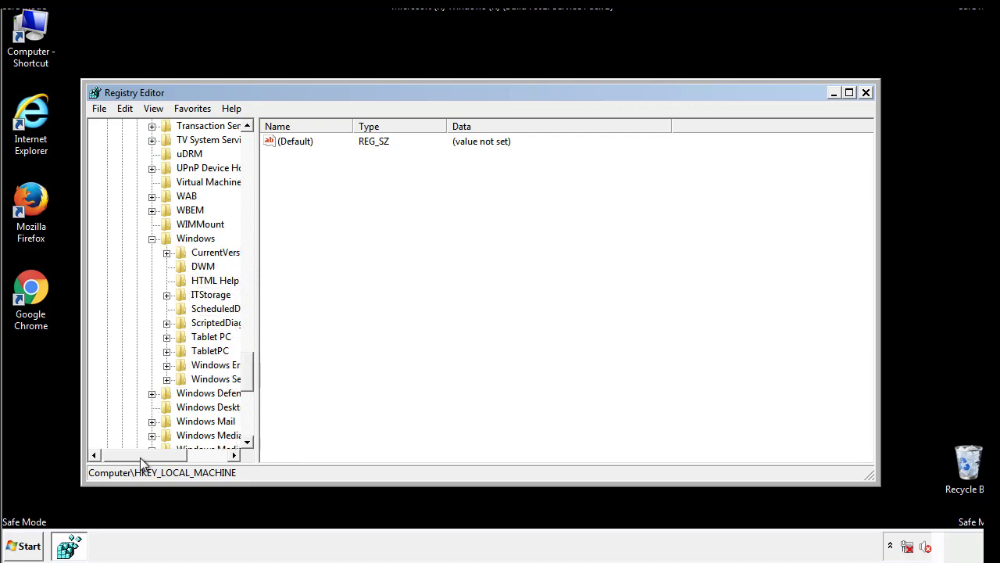
pyautogui.click(165, 252)
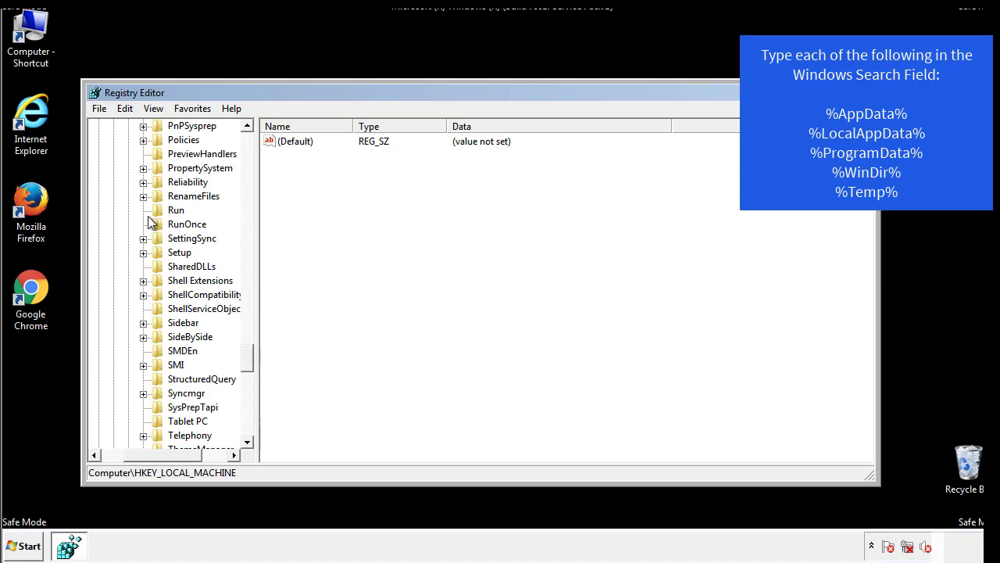
# - Delete the tappi.loc value from HKLM's Run key, leaving only the VMware entry
pyautogui.click(175, 209)
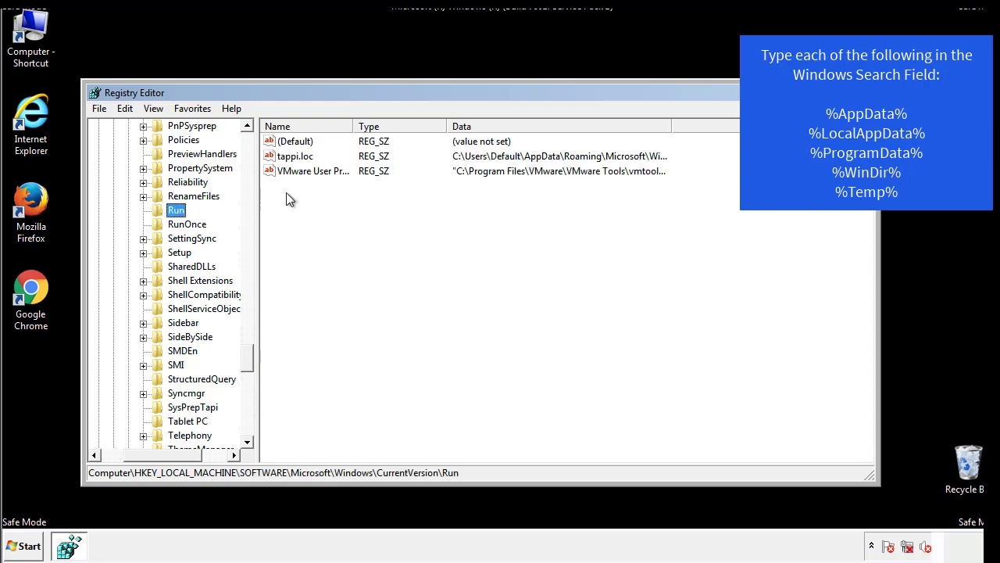
pyautogui.moveTo(641, 172)
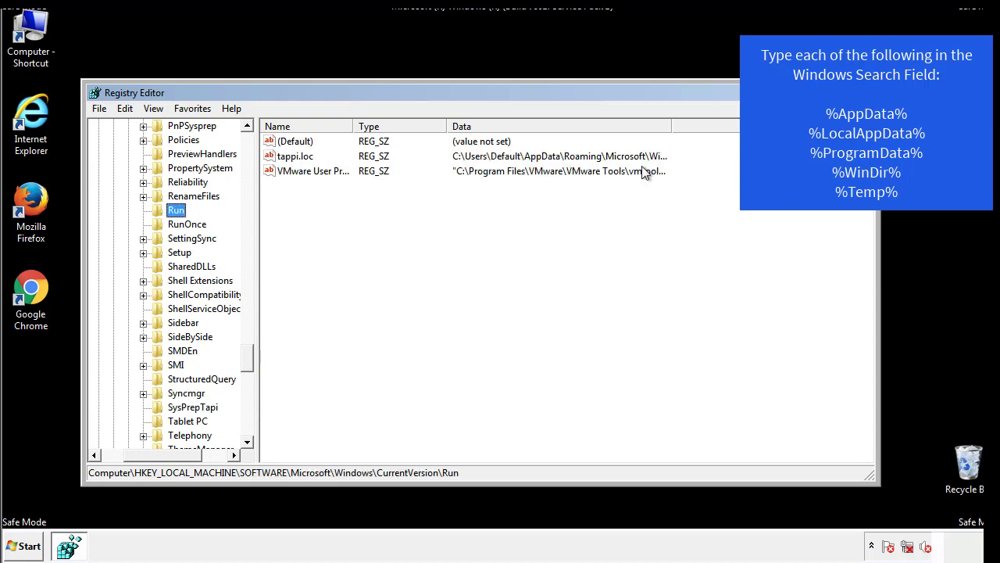
pyautogui.click(295, 156)
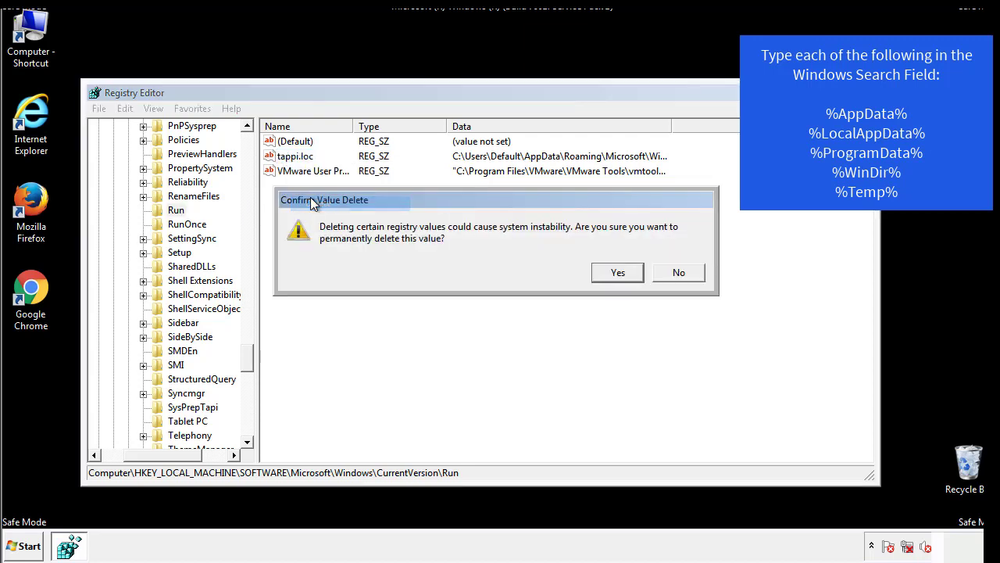
pyautogui.click(616, 272)
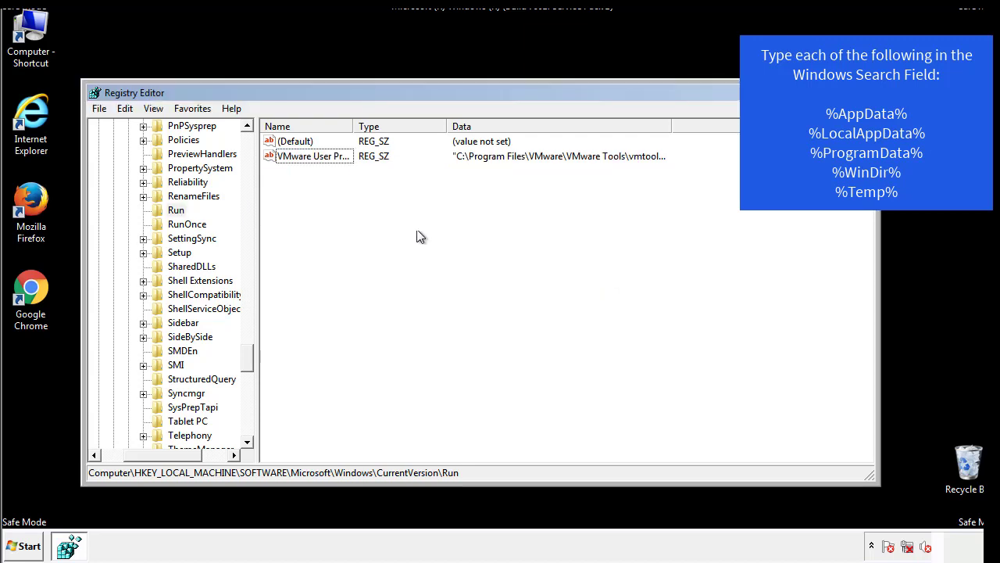
pyautogui.scroll(-3)
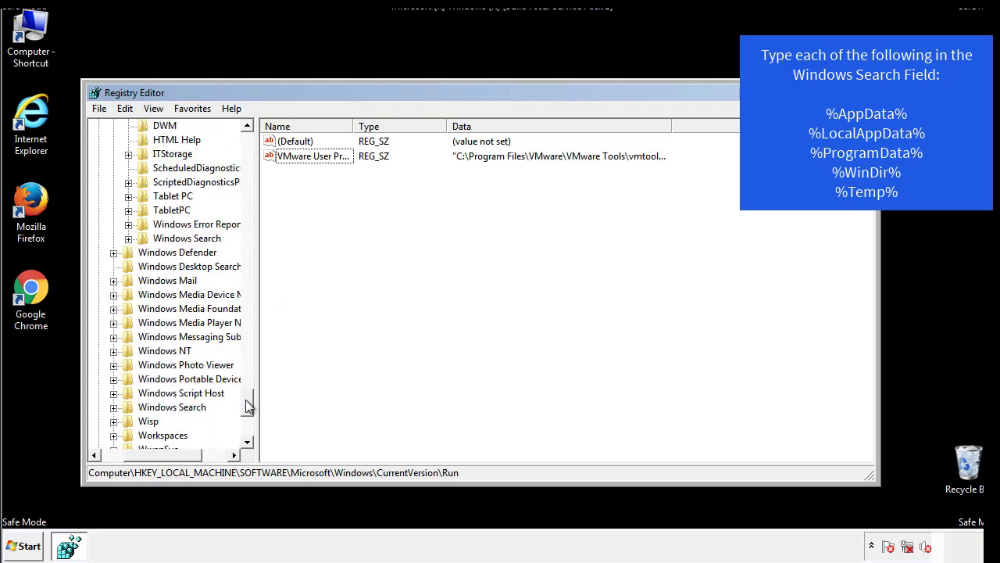
pyautogui.scroll(-3)
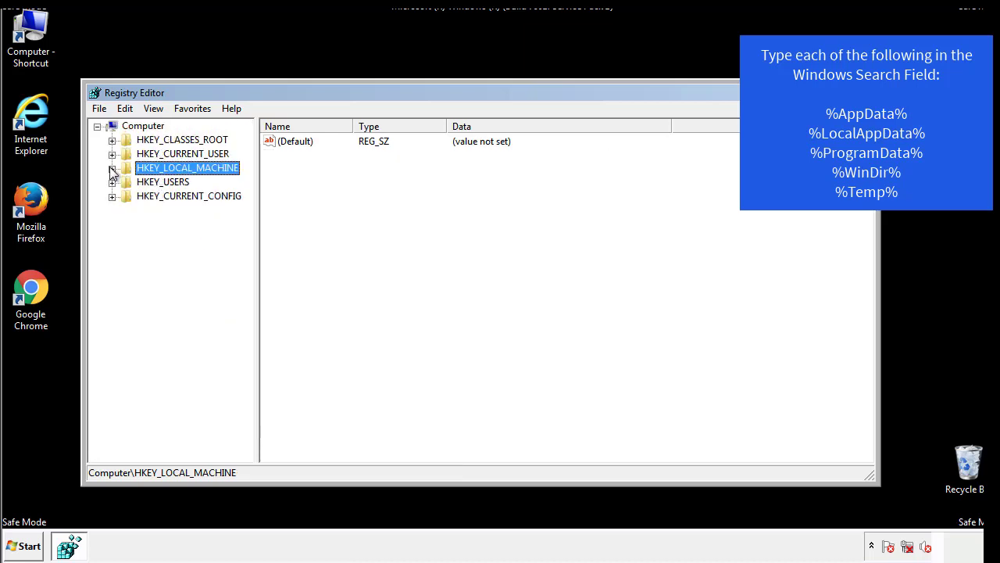
# - Check HKEY_CURRENT_USER's CurrentVersion Run key, holding only DAEMON Tools, then collapse the Windows branch
pyautogui.click(112, 153)
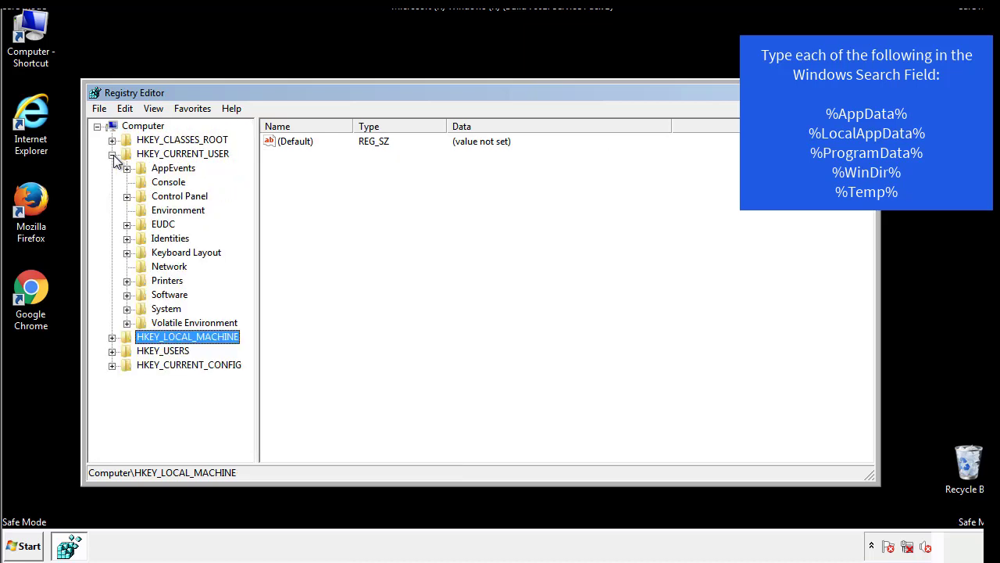
pyautogui.moveTo(128, 251)
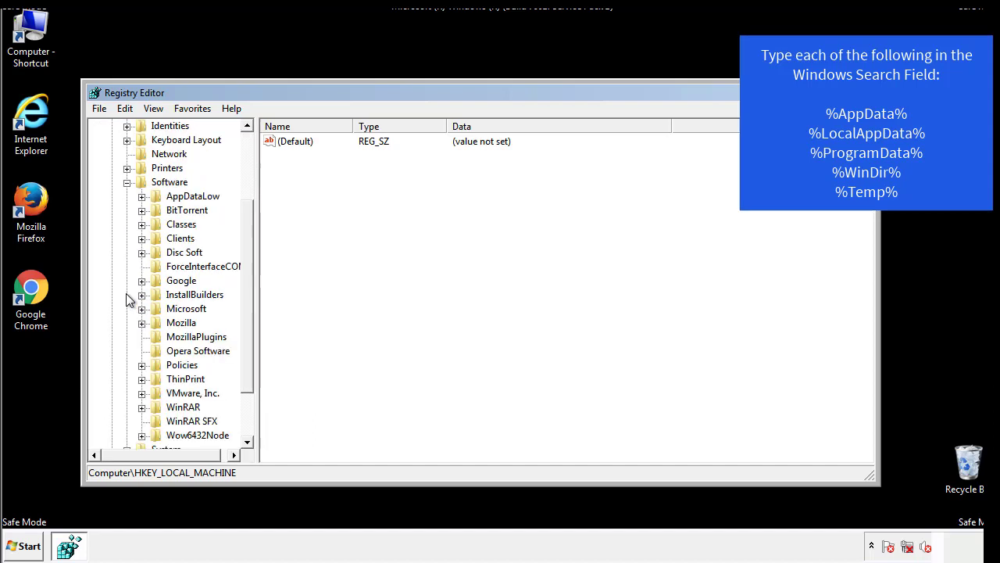
pyautogui.scroll(-3)
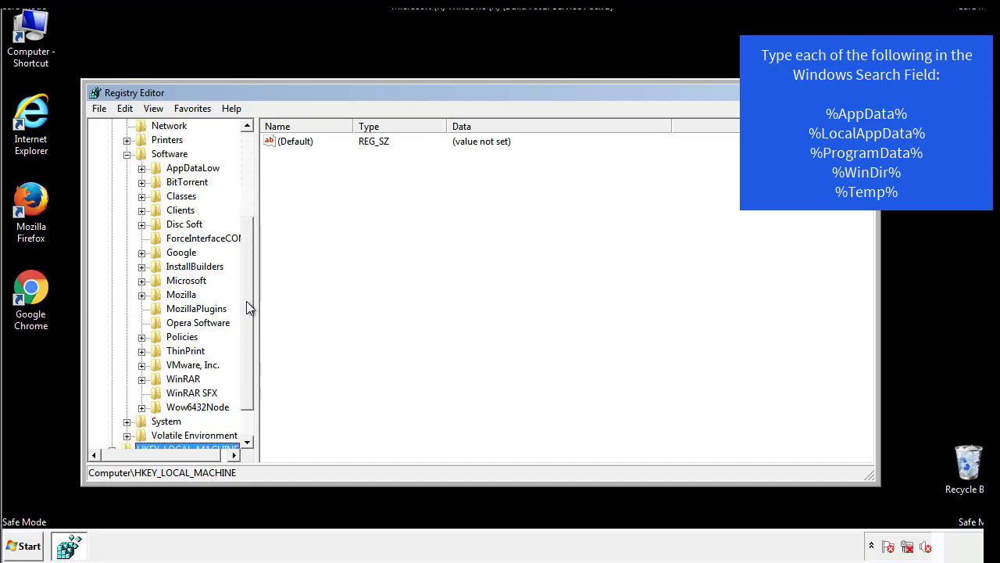
pyautogui.moveTo(160, 316)
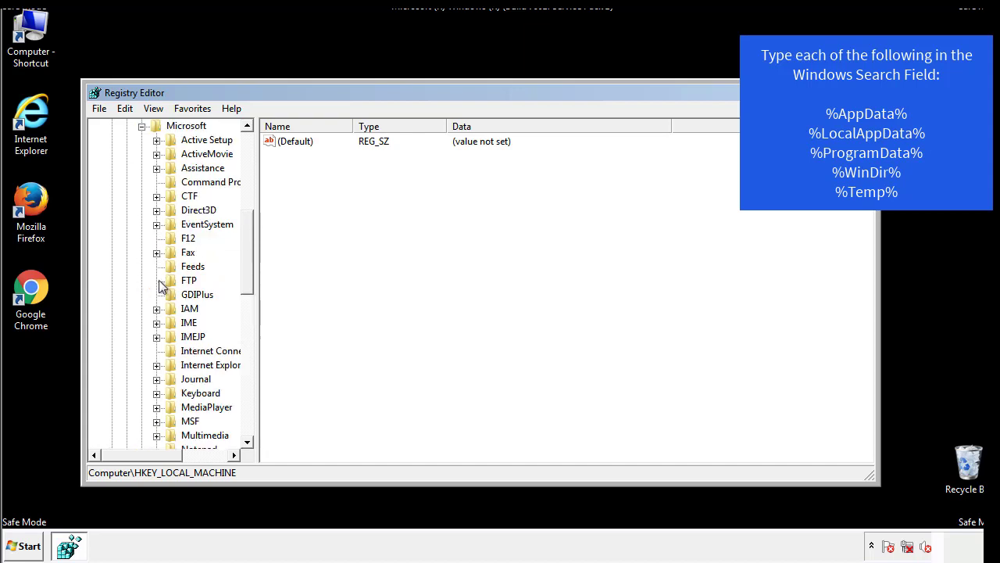
pyautogui.scroll(-3)
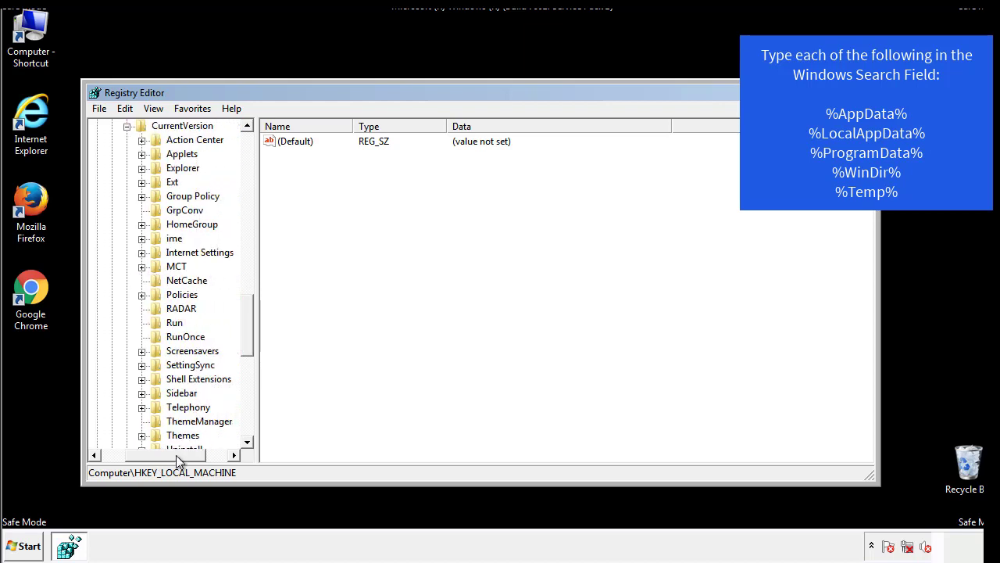
pyautogui.click(175, 322)
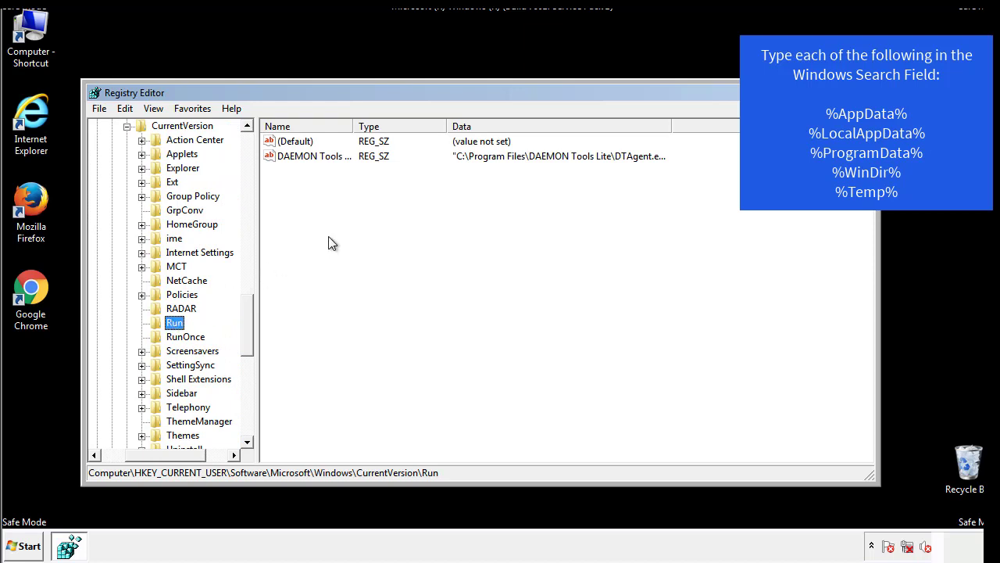
pyautogui.moveTo(325, 172)
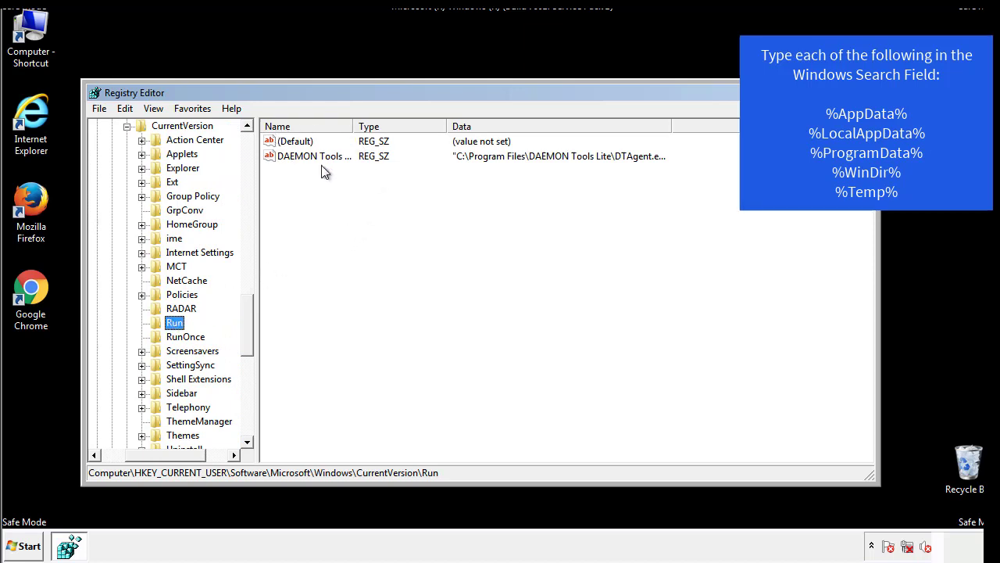
pyautogui.moveTo(428, 185)
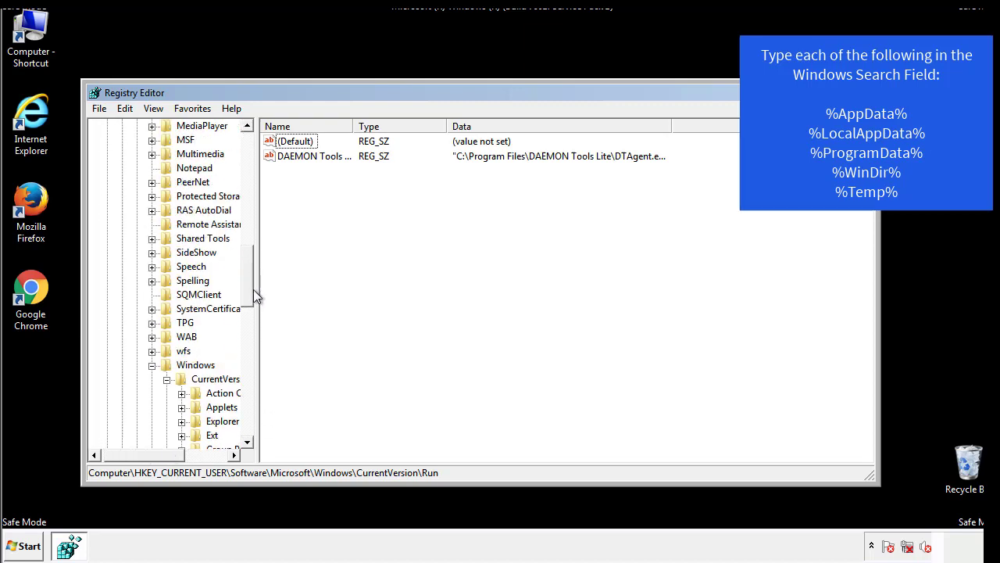
pyautogui.click(195, 364)
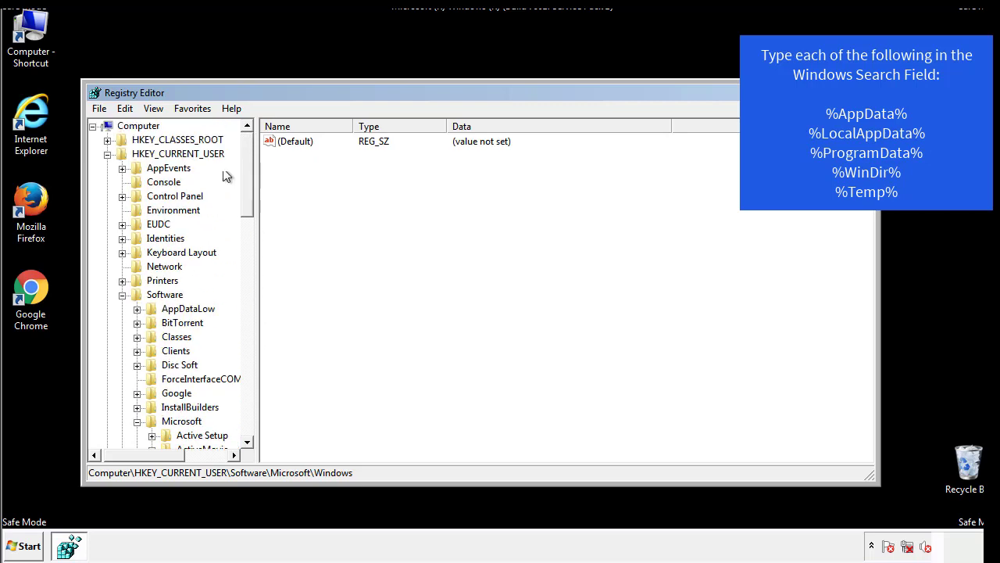
# - Use Edit > Find to search the registry for %temp%, landing on the VolumeCaches Temporary Files key
pyautogui.click(125, 108)
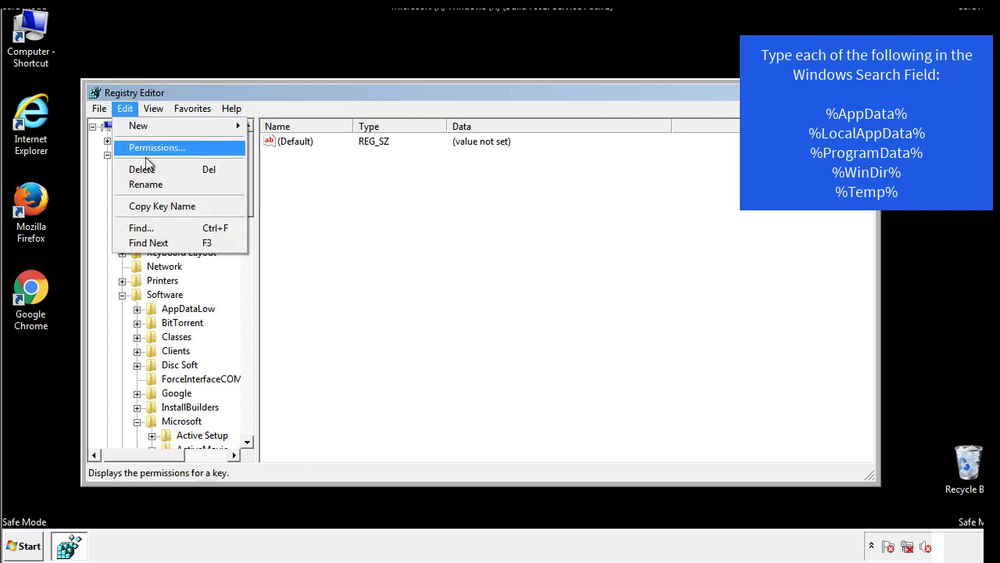
pyautogui.click(141, 228)
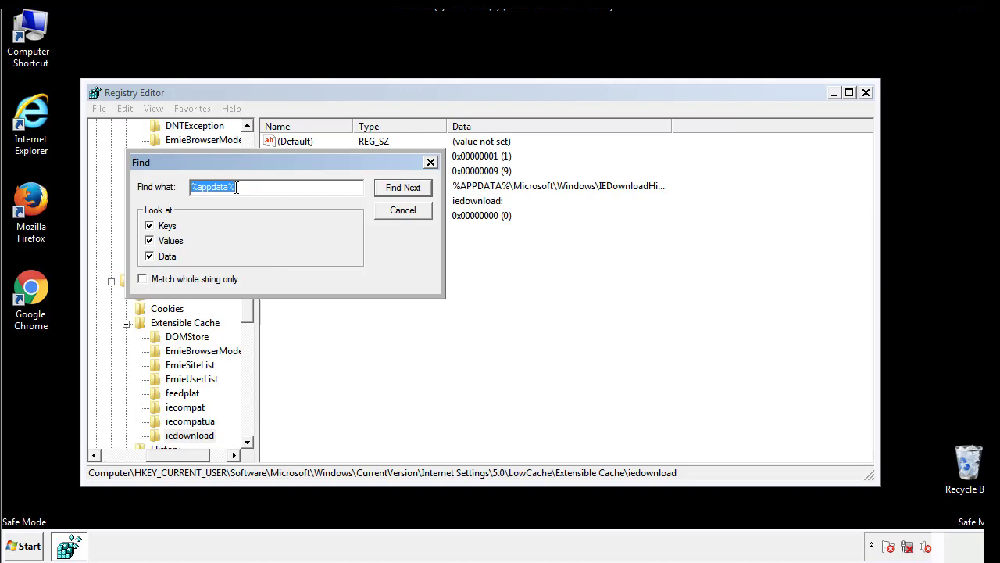
pyautogui.write('%temp%')
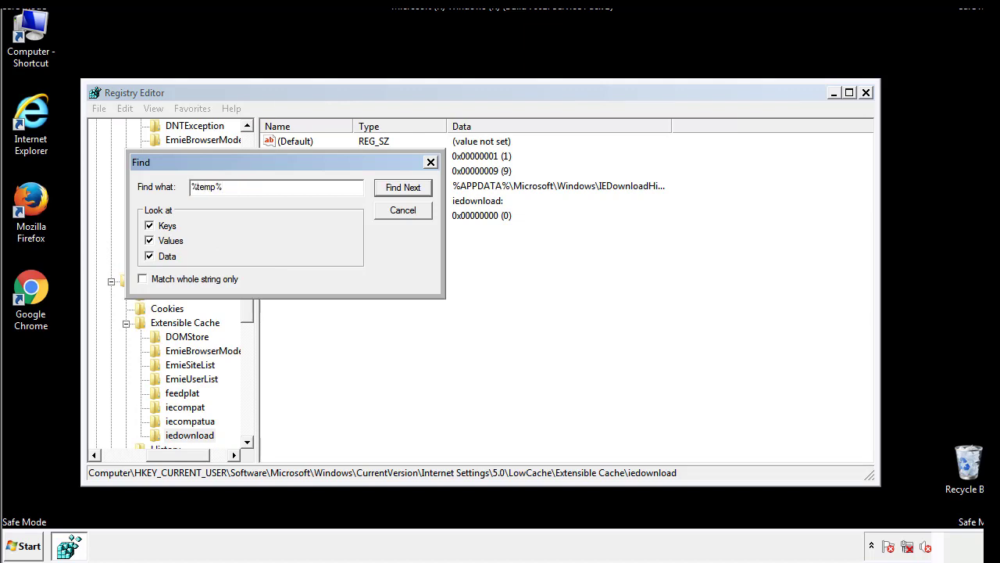
pyautogui.click(403, 188)
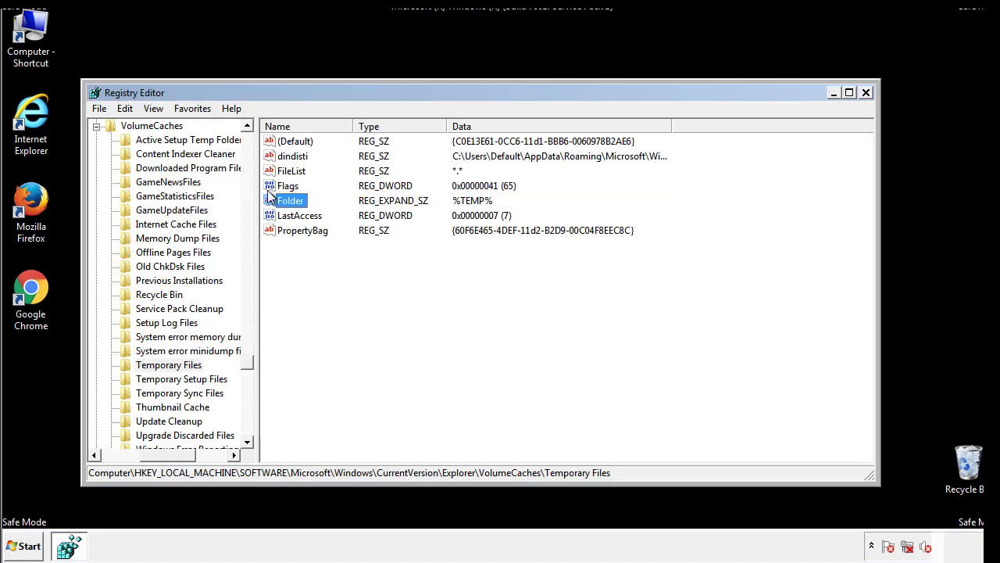
# - Delete all non-default values from the Temporary Files key and close Registry Editor
pyautogui.click(325, 258)
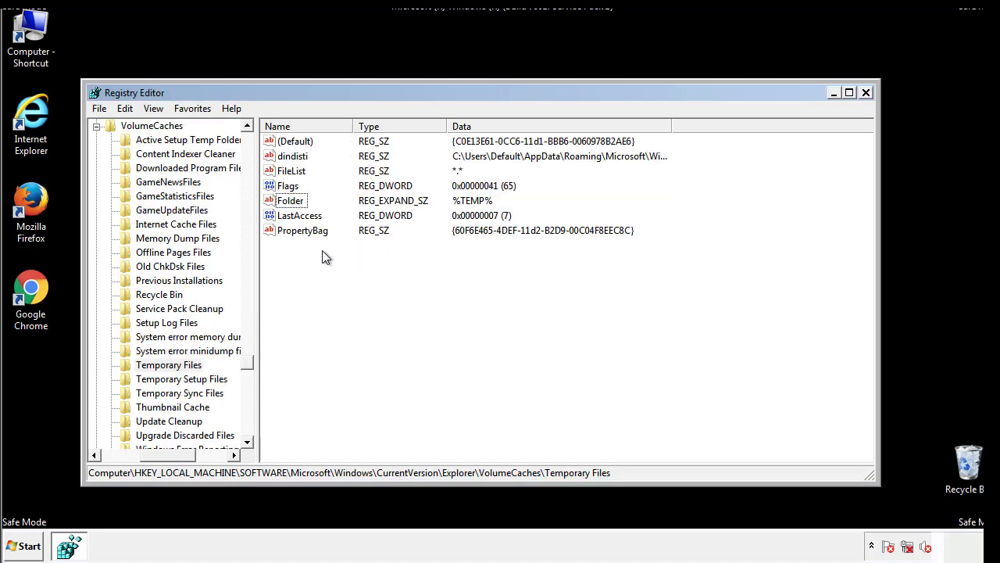
pyautogui.press('ctrl+a')
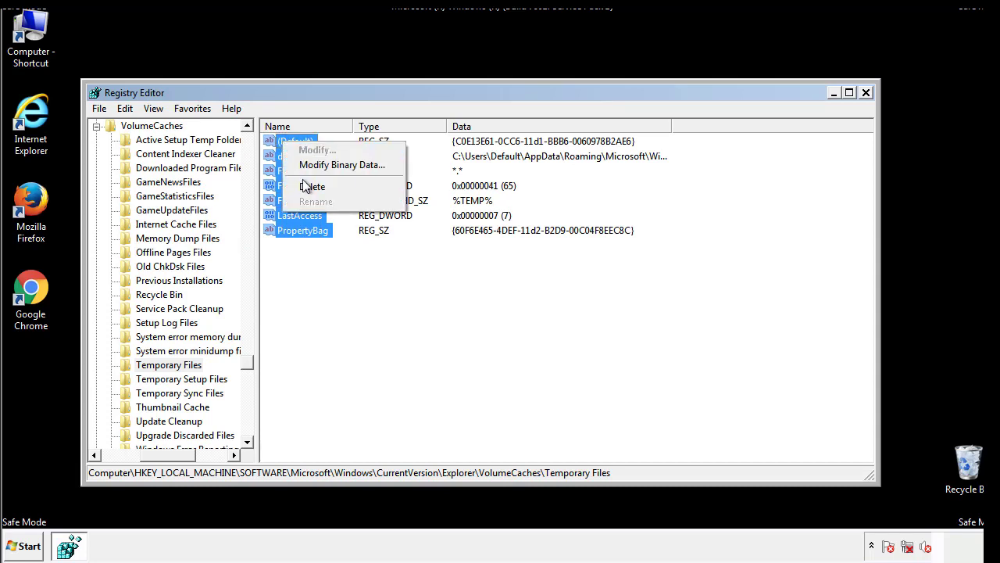
pyautogui.click(312, 186)
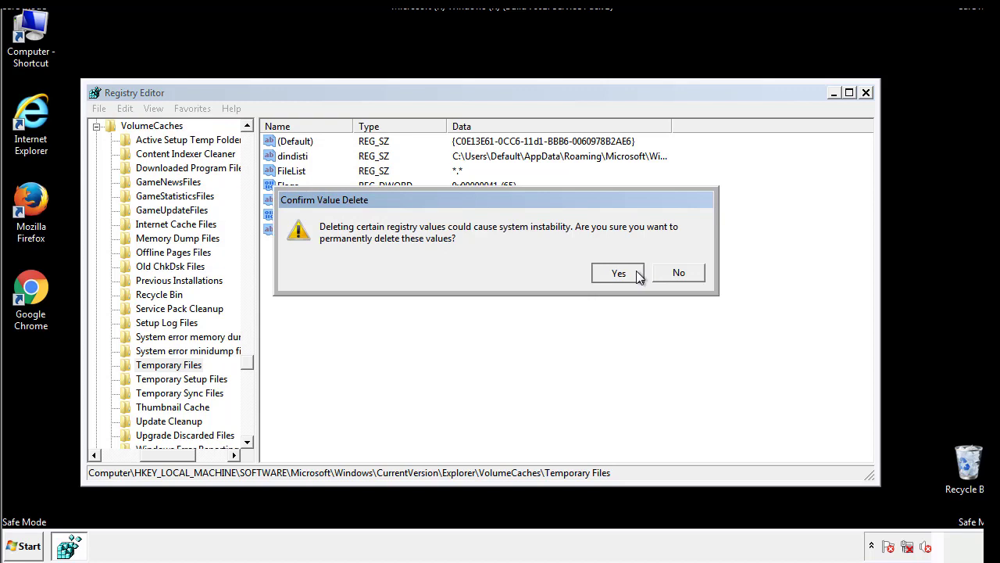
pyautogui.click(619, 272)
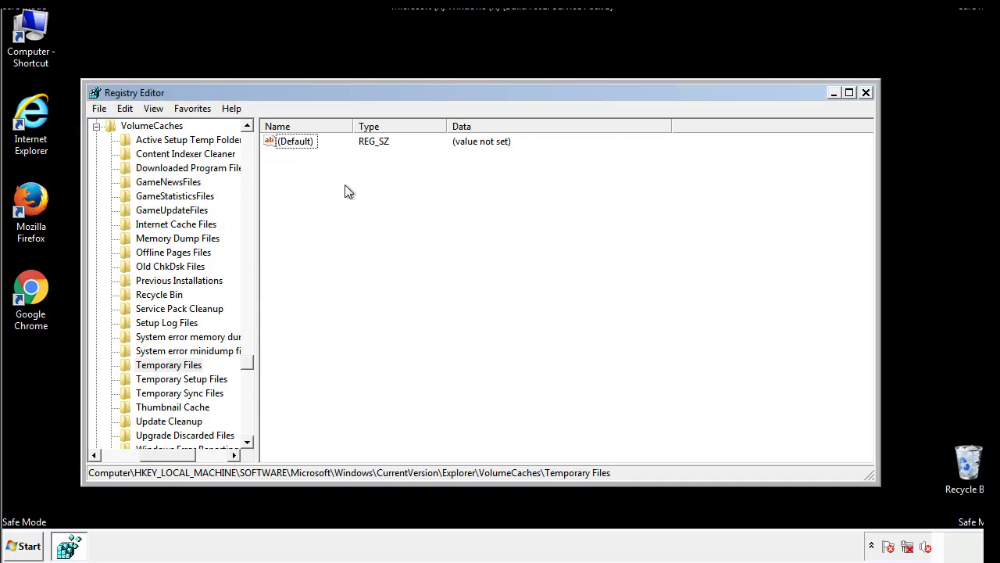
pyautogui.moveTo(866, 94)
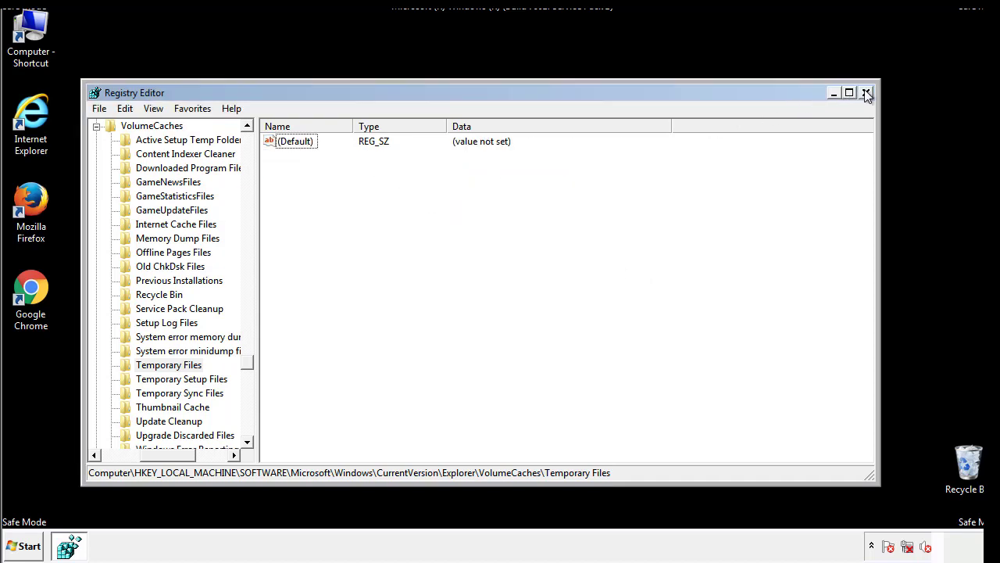
pyautogui.click(866, 92)
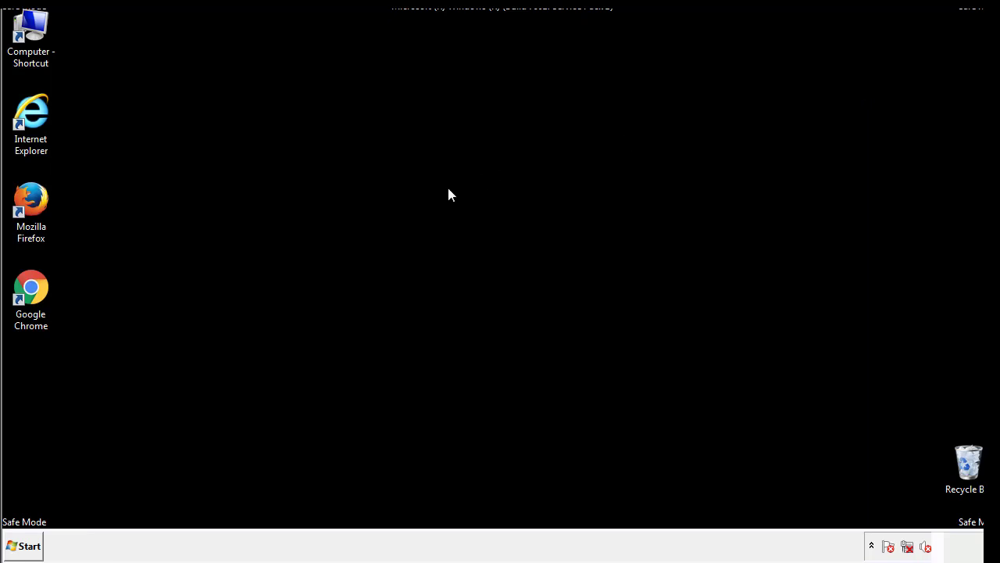
pyautogui.moveTo(40, 392)
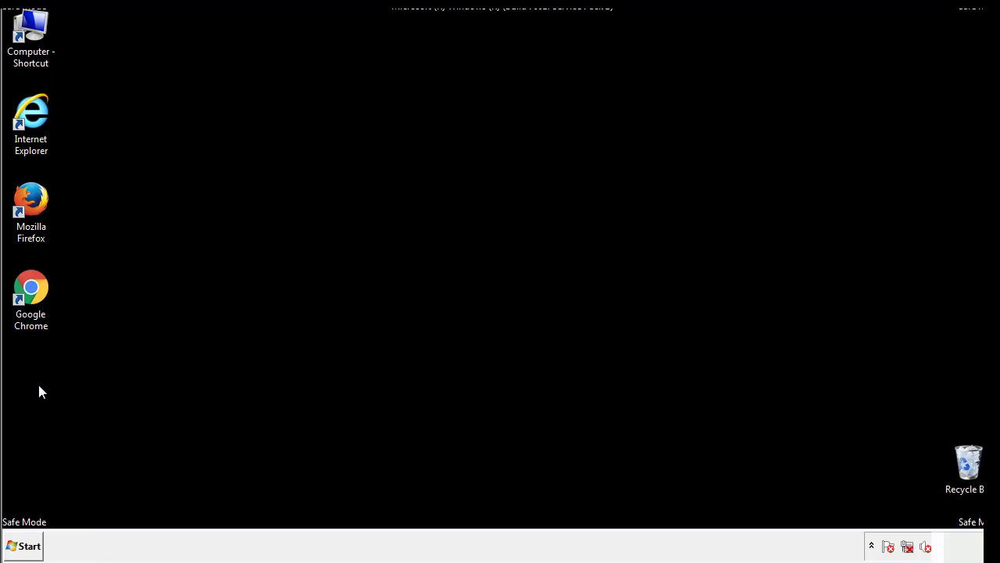
# - Launch msconfig from Start search and untick Safe boot on the Boot tab
pyautogui.click(23, 545)
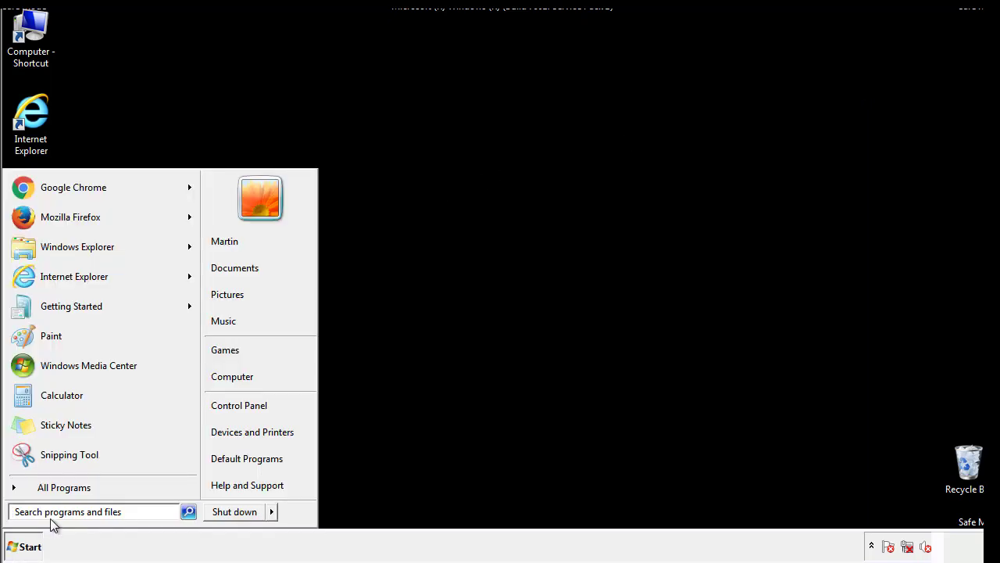
pyautogui.write('mscon')
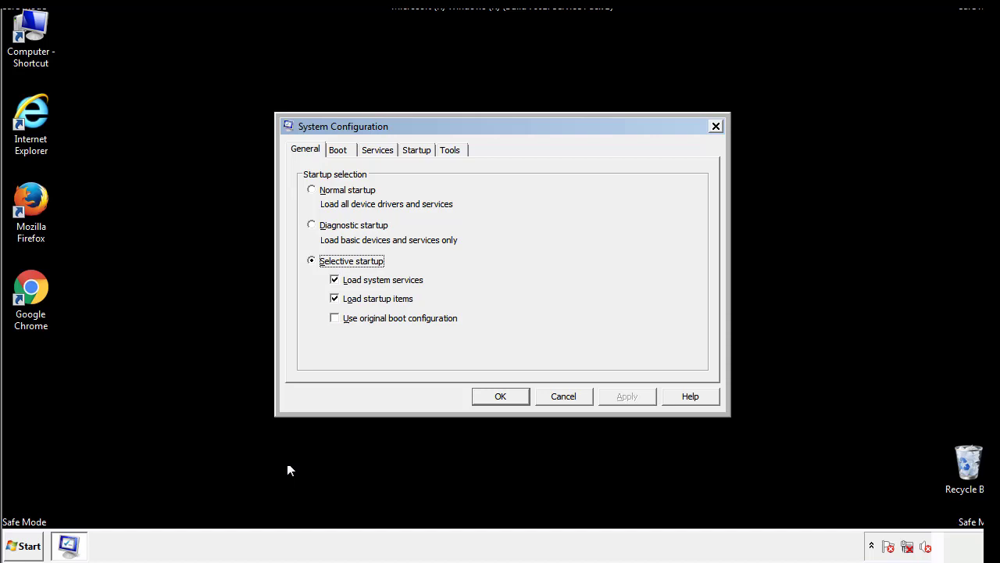
pyautogui.click(338, 150)
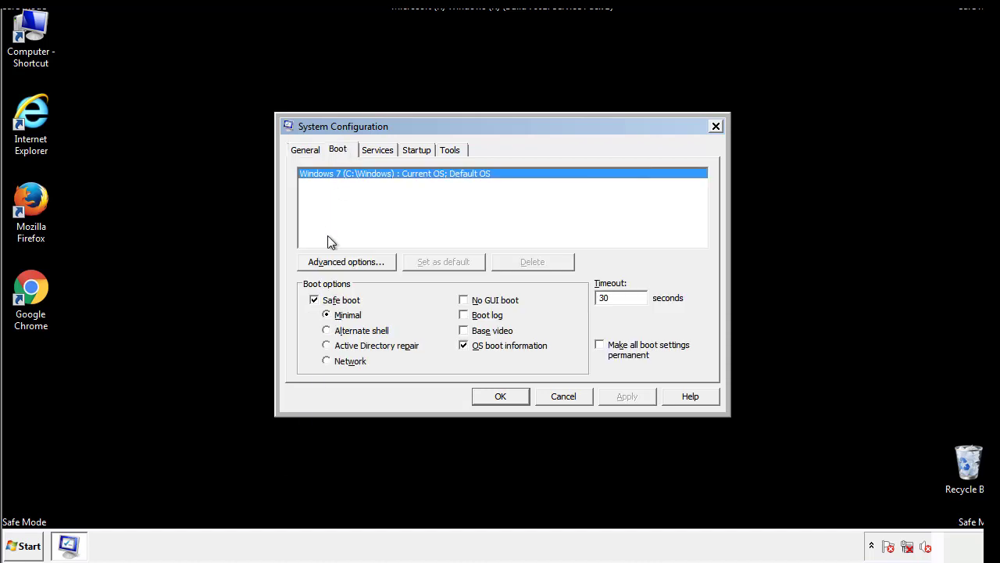
pyautogui.click(314, 300)
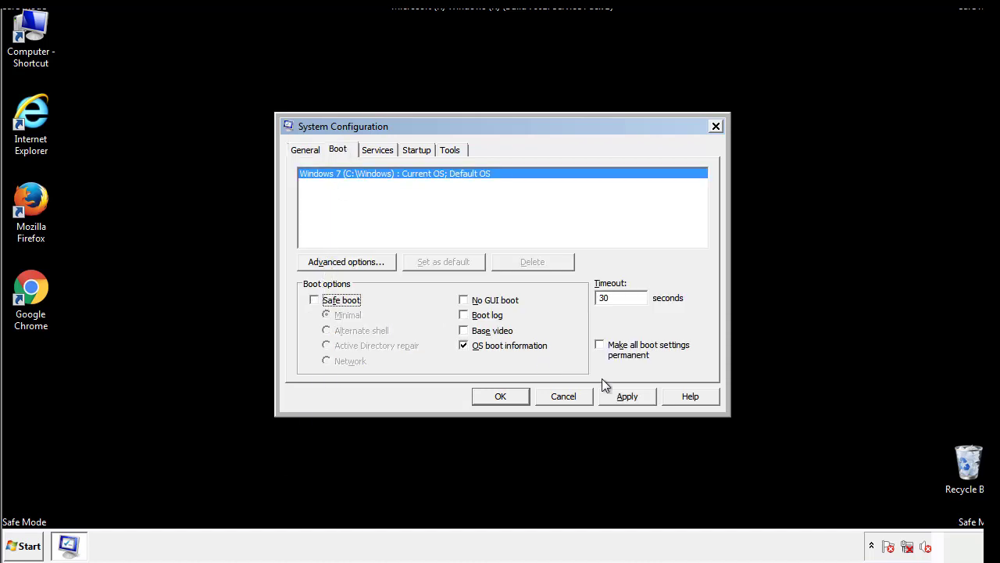